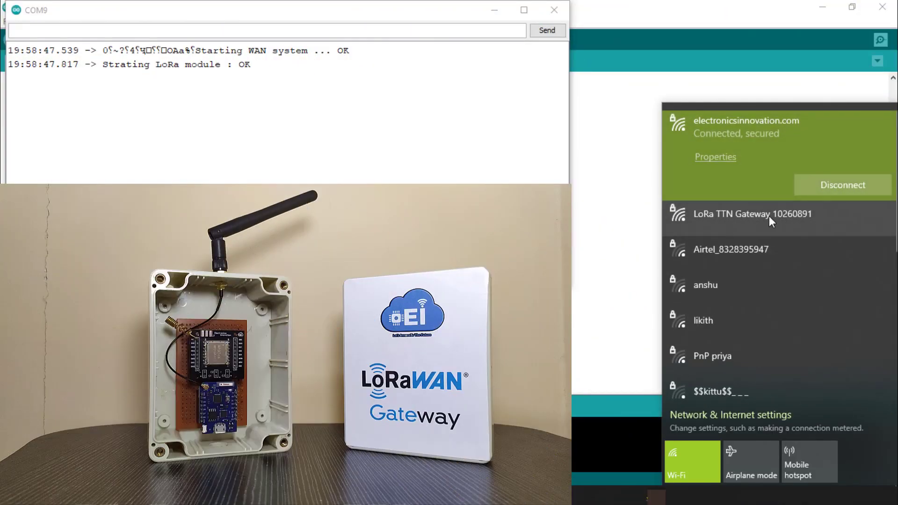
Join the LoRa TTN Gateway 10260891 Wi-Fi with its security key and allow discoverability.
{"action": "left_click", "coordinate": [752, 213]}
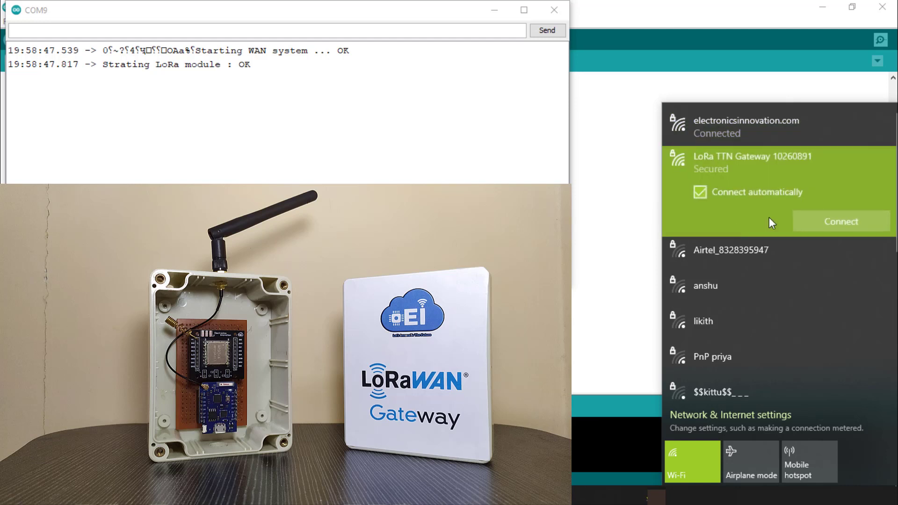
{"action": "left_click", "coordinate": [840, 221]}
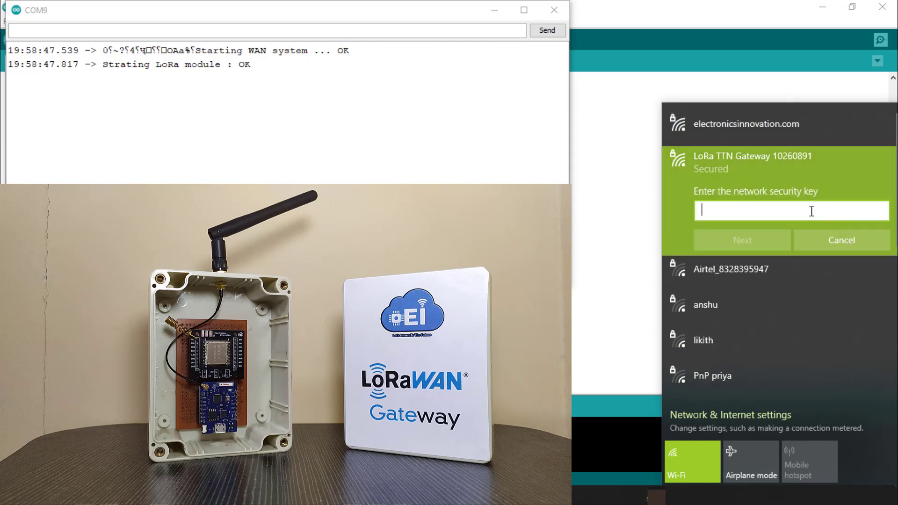
{"action": "type", "text": "•••"}
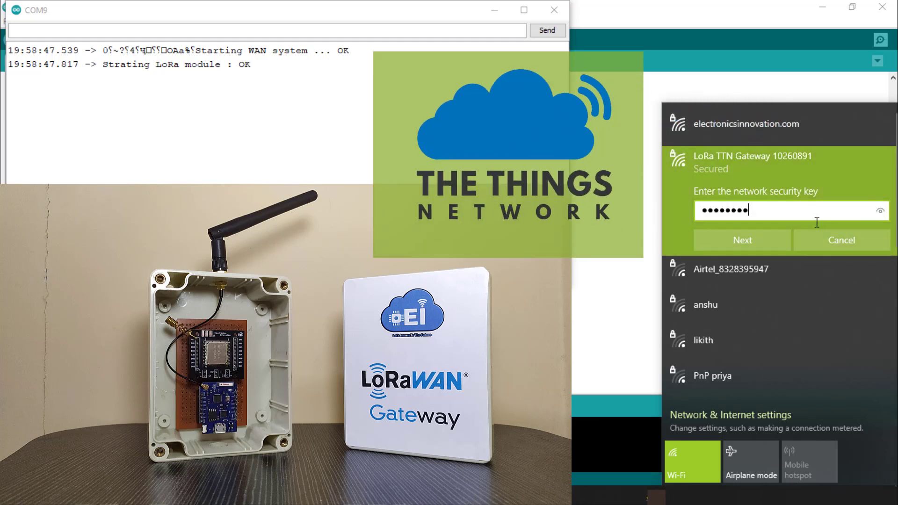
{"action": "left_click", "coordinate": [742, 240]}
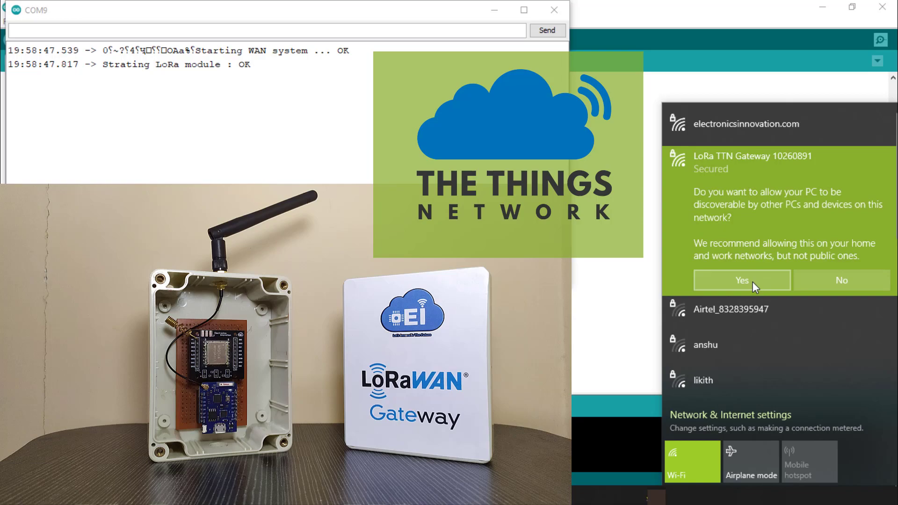
{"action": "left_click", "coordinate": [741, 280]}
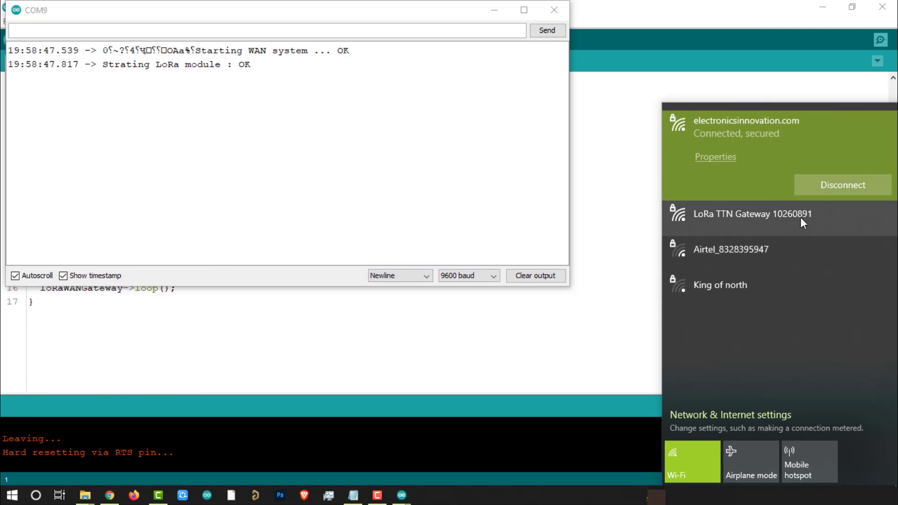
Rejoin LoRa TTN Gateway 10260891 and submit the network security key.
{"action": "left_click", "coordinate": [750, 214]}
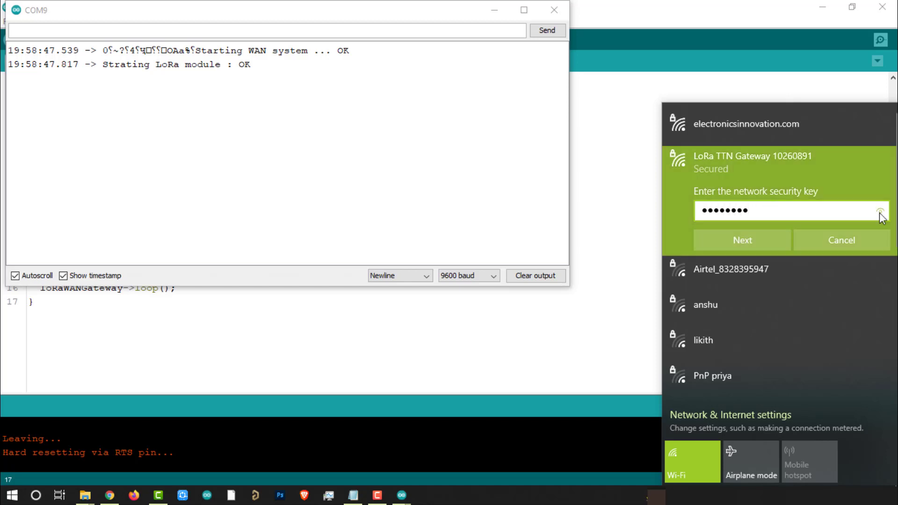
{"action": "left_click", "coordinate": [742, 240]}
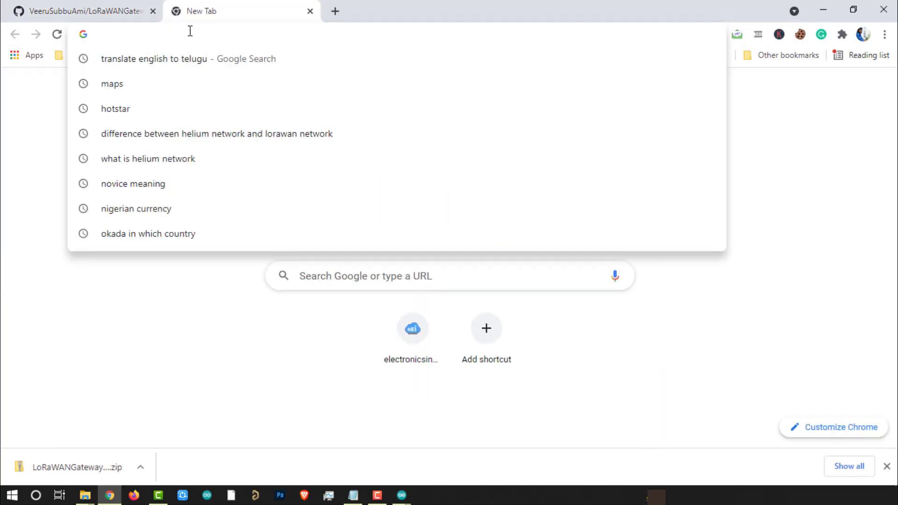
Load the gateway portal at 192.168.4.1 and log in with user admin and its password.
{"action": "type", "text": "192.168.4.1"}
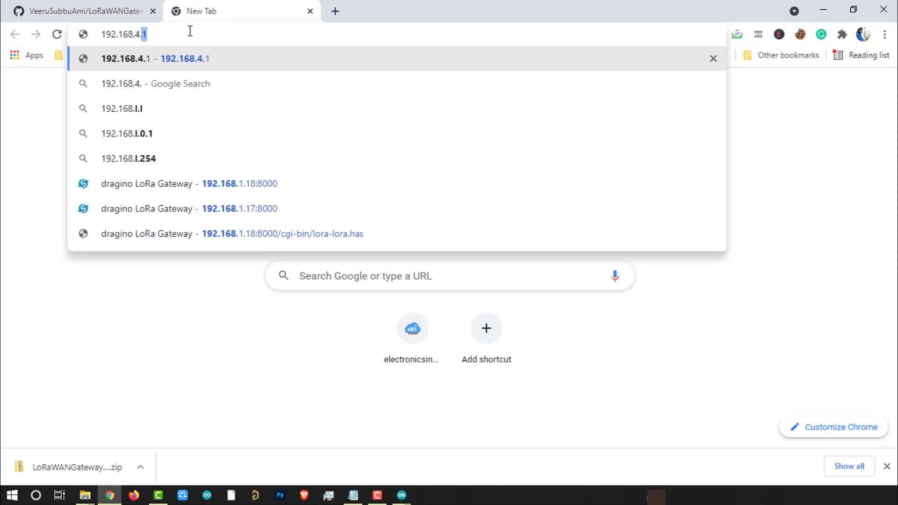
{"action": "key", "text": "Enter"}
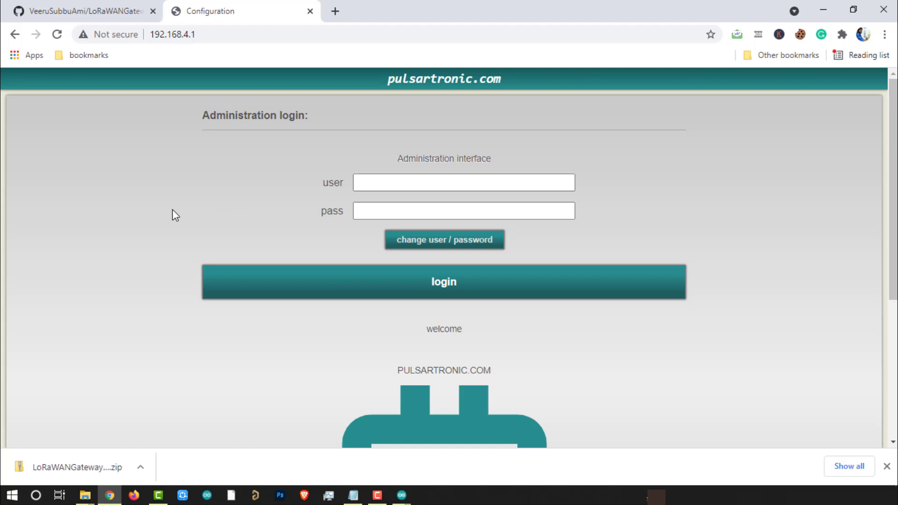
{"action": "left_click", "coordinate": [464, 182]}
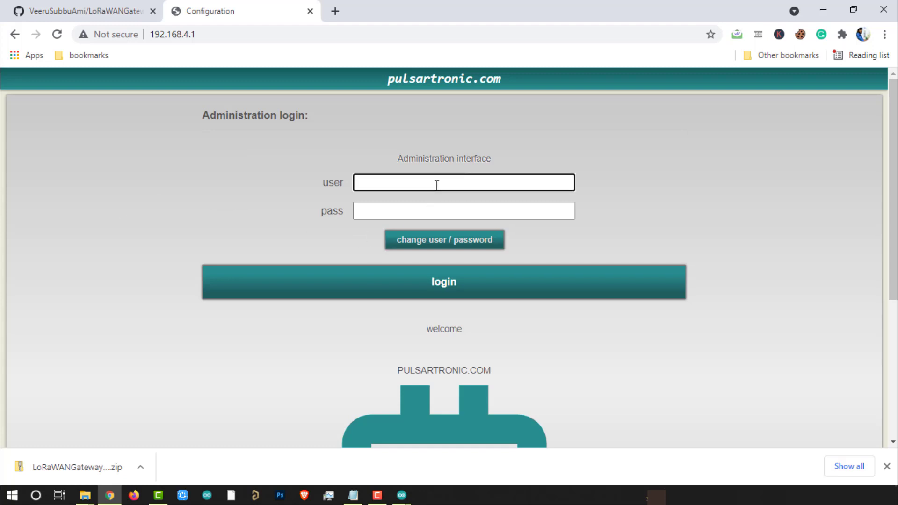
{"action": "type", "text": "admin"}
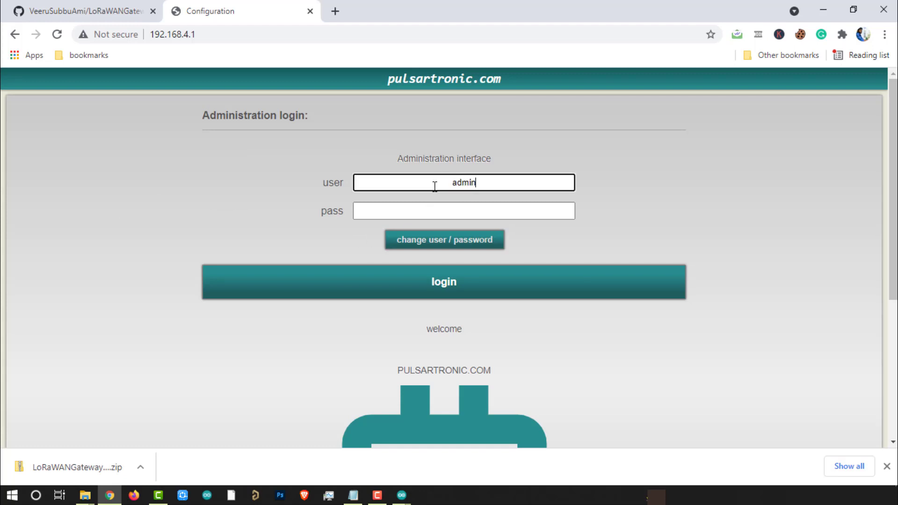
{"action": "type", "text": "••••"}
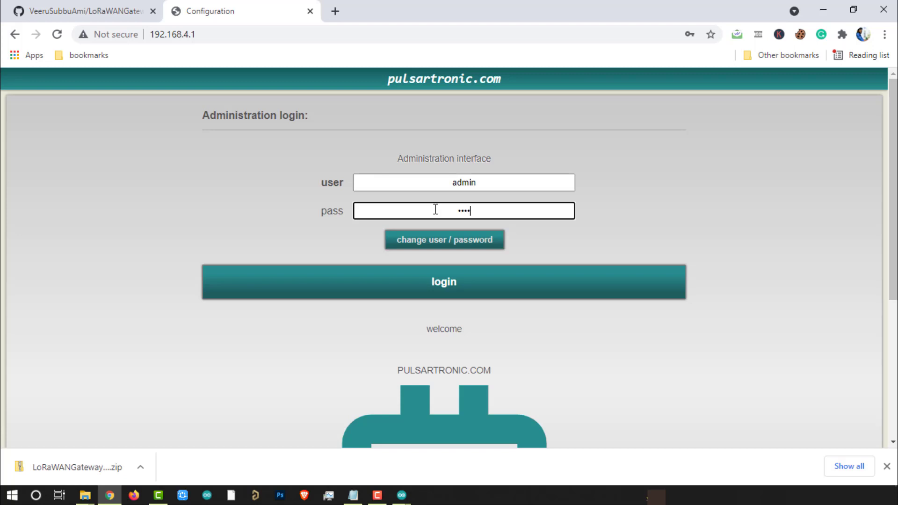
{"action": "left_click", "coordinate": [443, 281]}
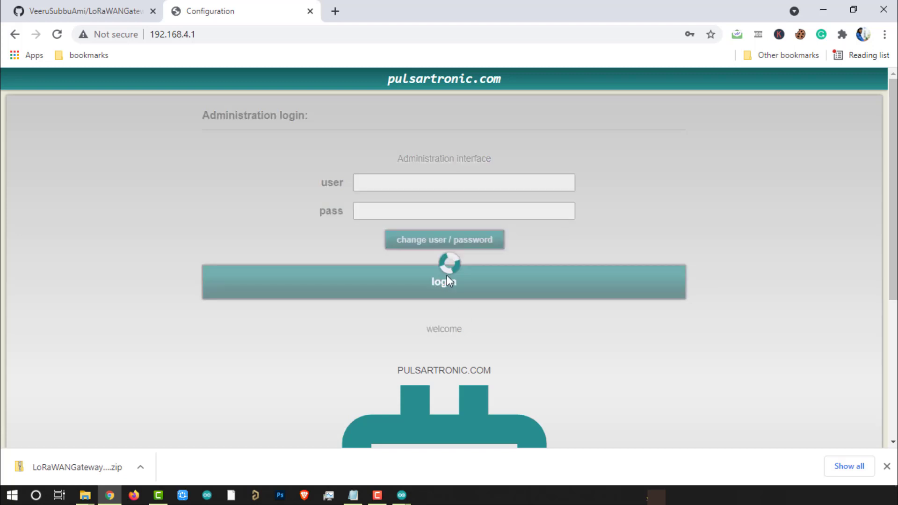
Finish logging in and pick electronicsinnovation.com as the gateway's client network.
{"action": "left_click", "coordinate": [444, 281]}
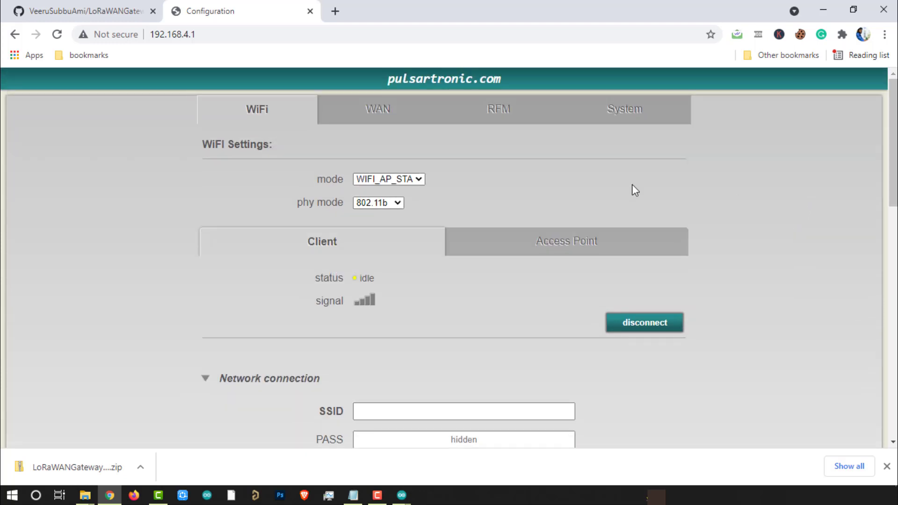
{"action": "mouse_move", "coordinate": [854, 247]}
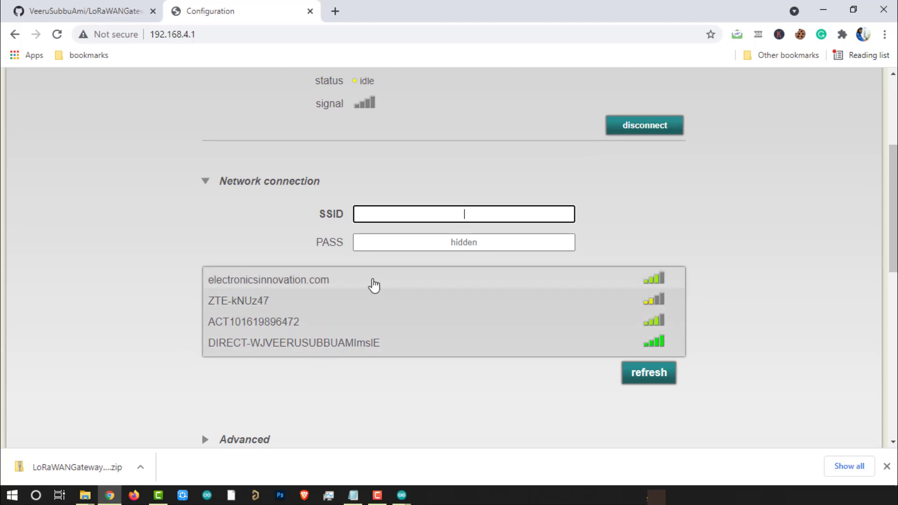
{"action": "left_click", "coordinate": [268, 280]}
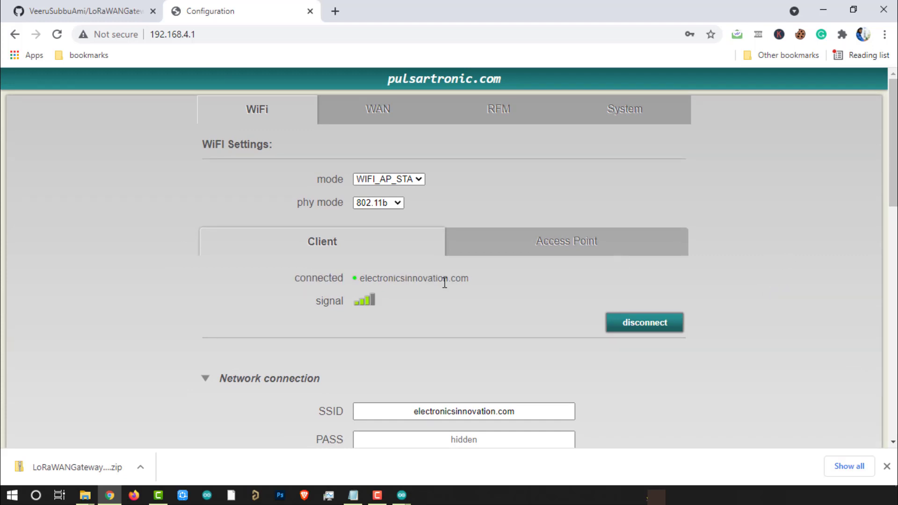
{"action": "mouse_move", "coordinate": [357, 318]}
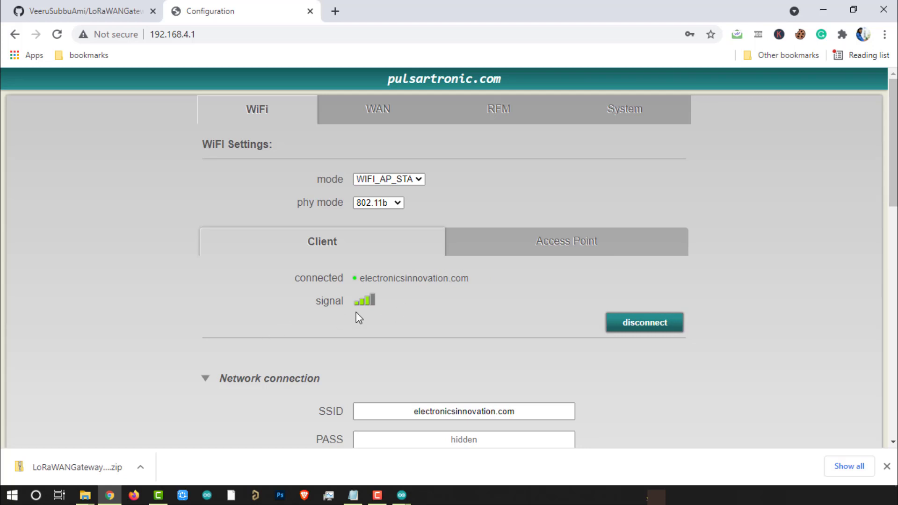
{"action": "mouse_move", "coordinate": [374, 308]}
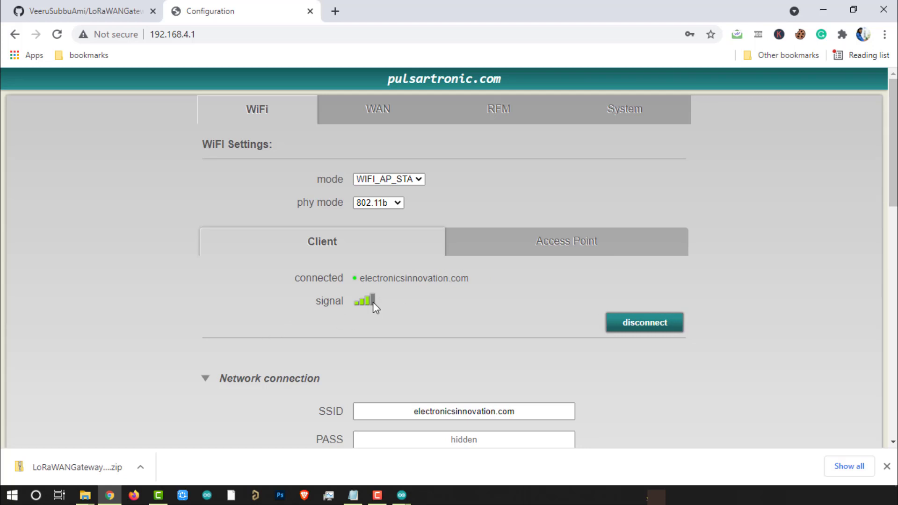
{"action": "mouse_move", "coordinate": [417, 197]}
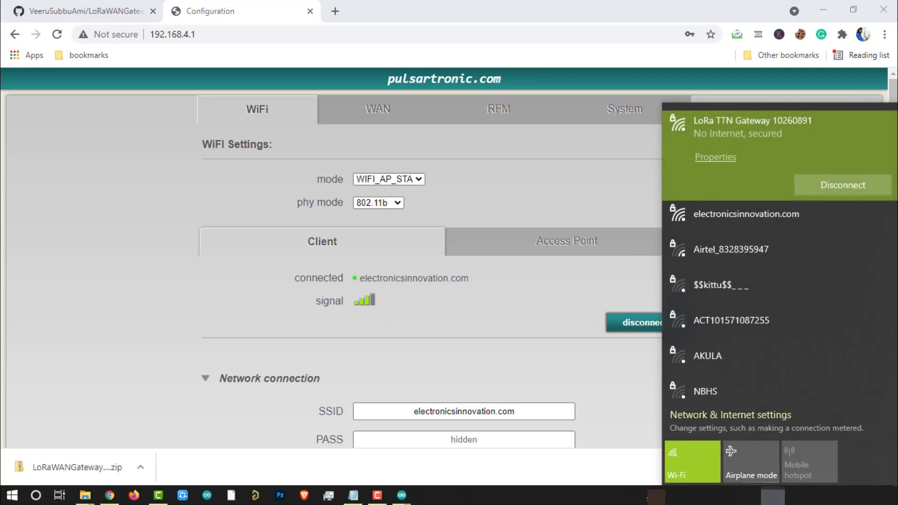
Reconnect the PC to electronicsinnovation.com and copy ESP-9C919B's address 192.168.1.31.
{"action": "left_click", "coordinate": [746, 214]}
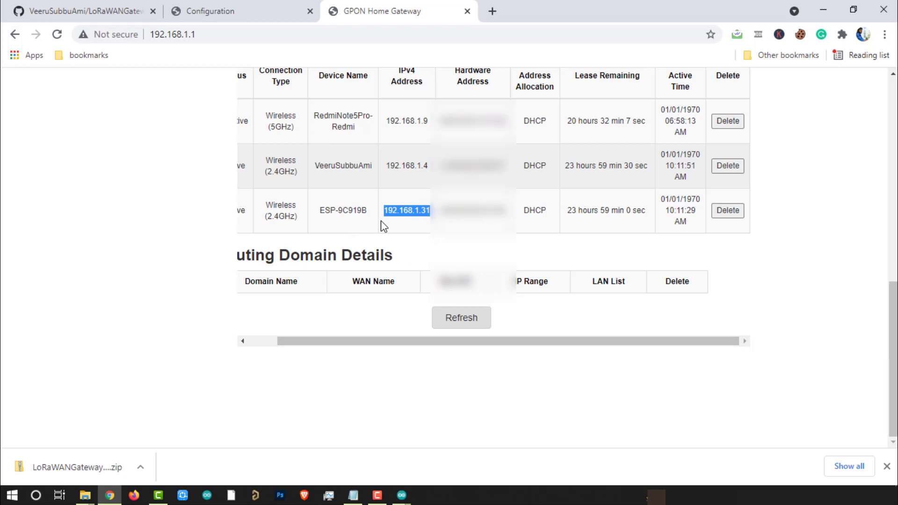
{"action": "mouse_move", "coordinate": [426, 222]}
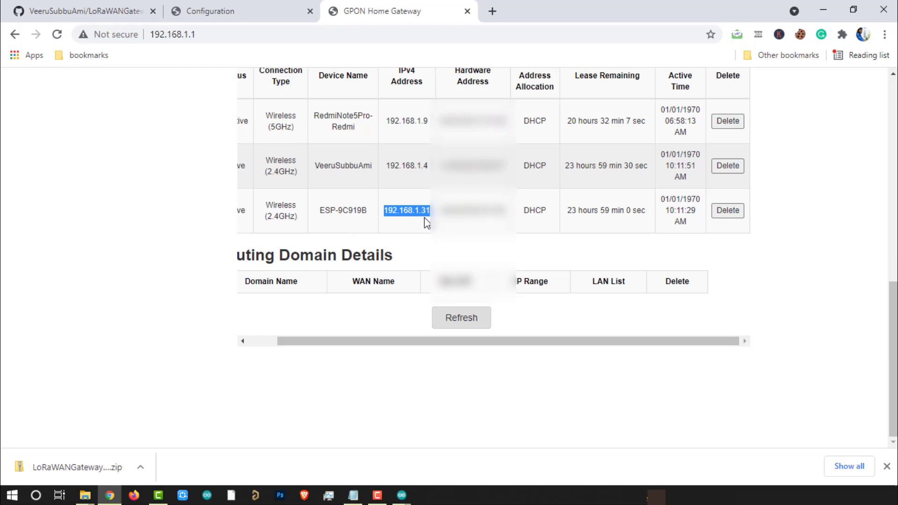
{"action": "right_click", "coordinate": [407, 210]}
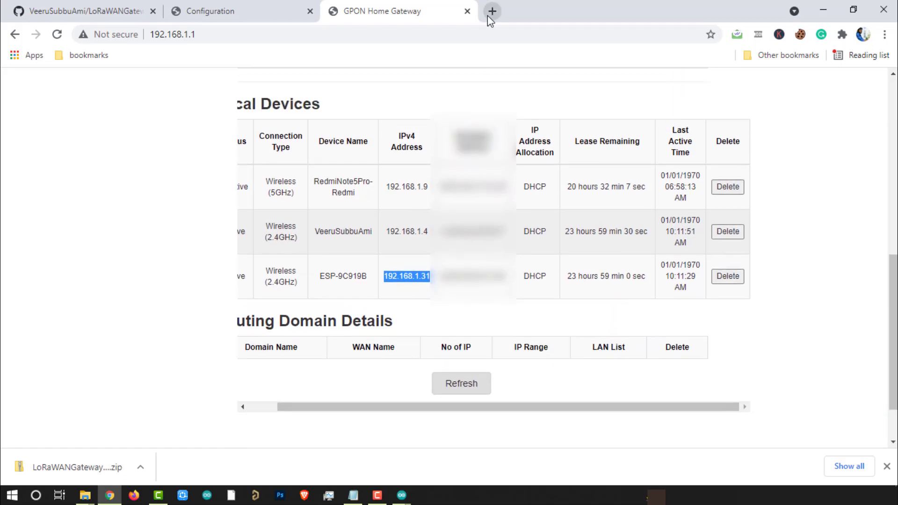
Open the gateway portal at 192.168.1.31 in a new tab and log in as admin.
{"action": "left_click", "coordinate": [492, 10]}
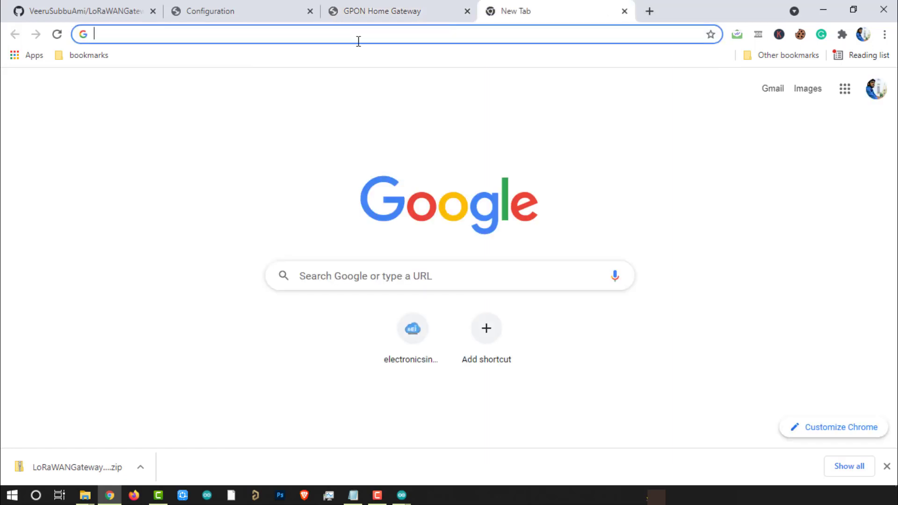
{"action": "type", "text": "192.168.1.31"}
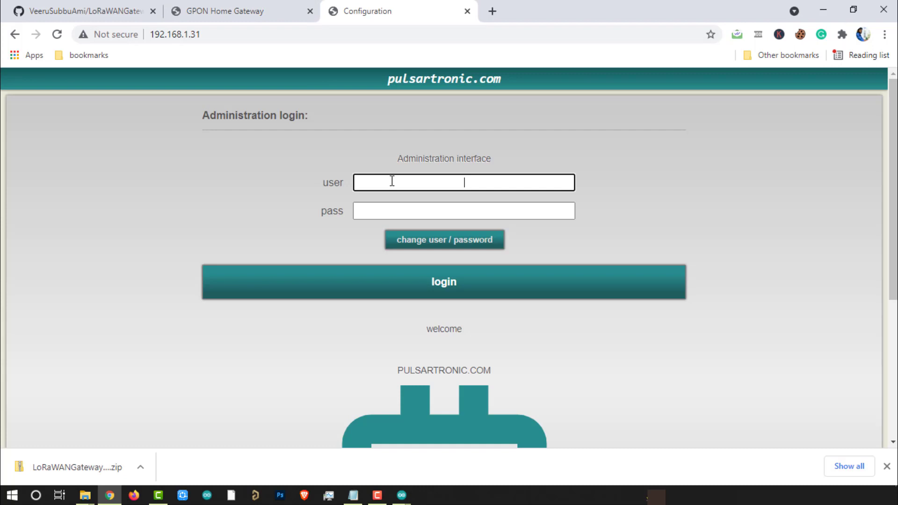
{"action": "type", "text": "admin"}
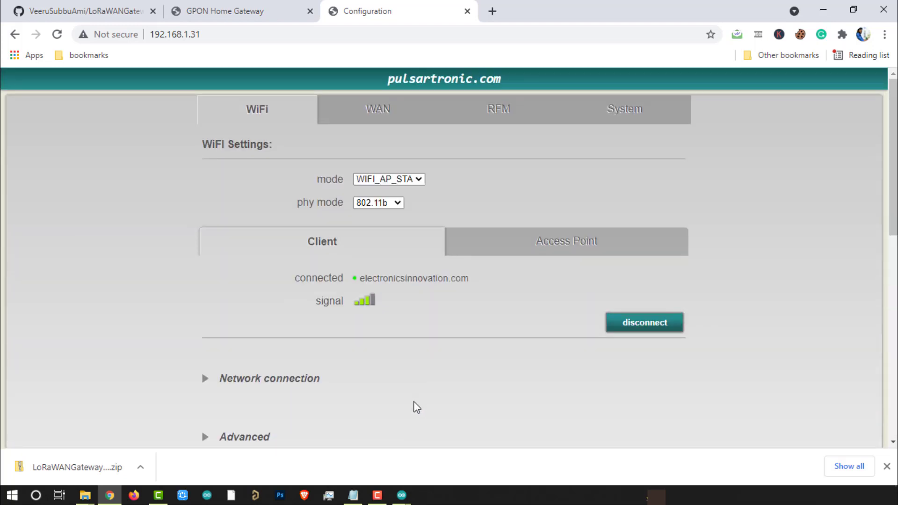
View the WAN settings showing Gateway ID E8DB84FFFF9C919B and server status.
{"action": "left_click", "coordinate": [566, 241]}
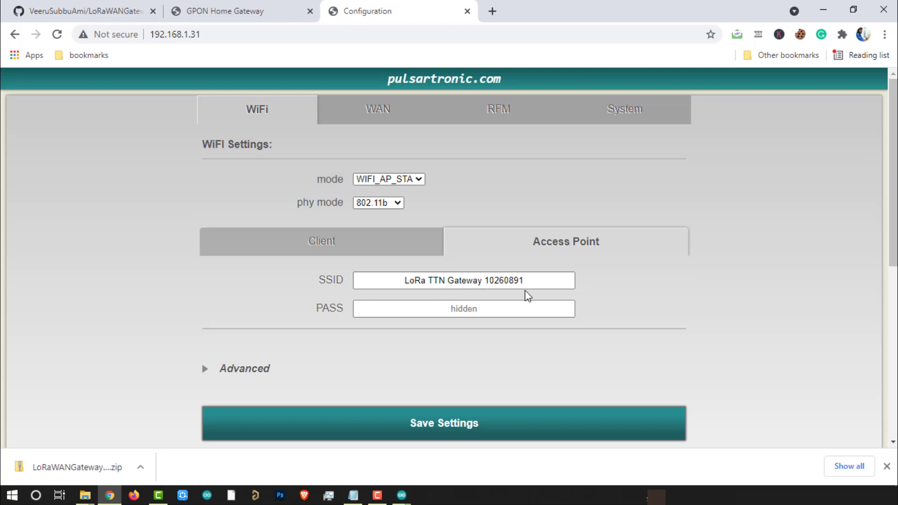
{"action": "mouse_move", "coordinate": [603, 320]}
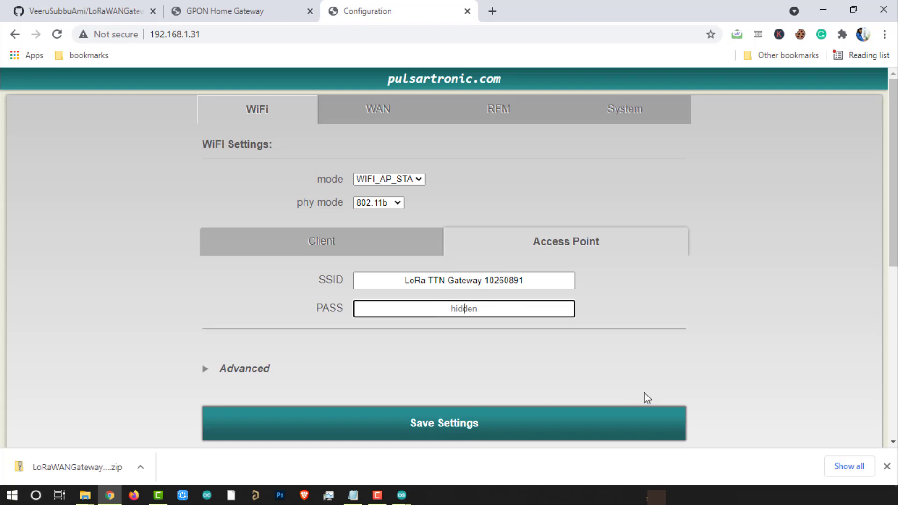
{"action": "left_click", "coordinate": [376, 110]}
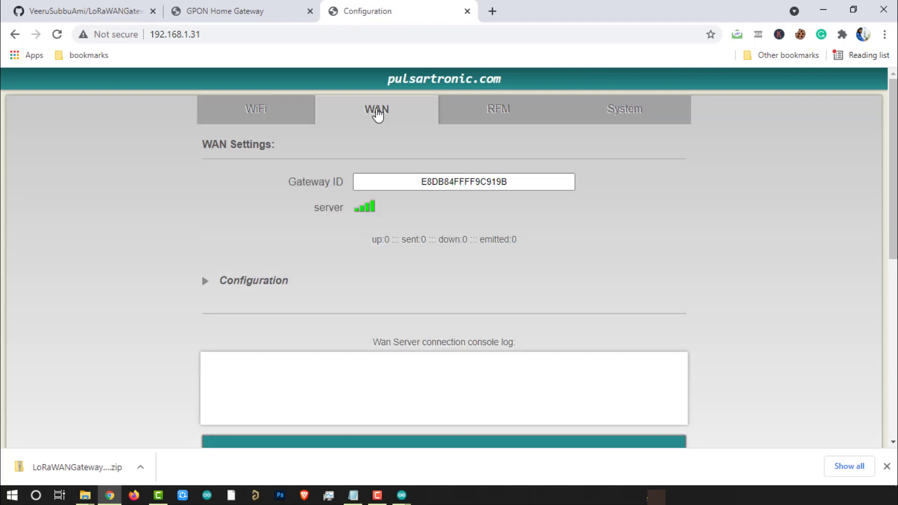
{"action": "scroll", "scroll_direction": "down", "scroll_amount": 3}
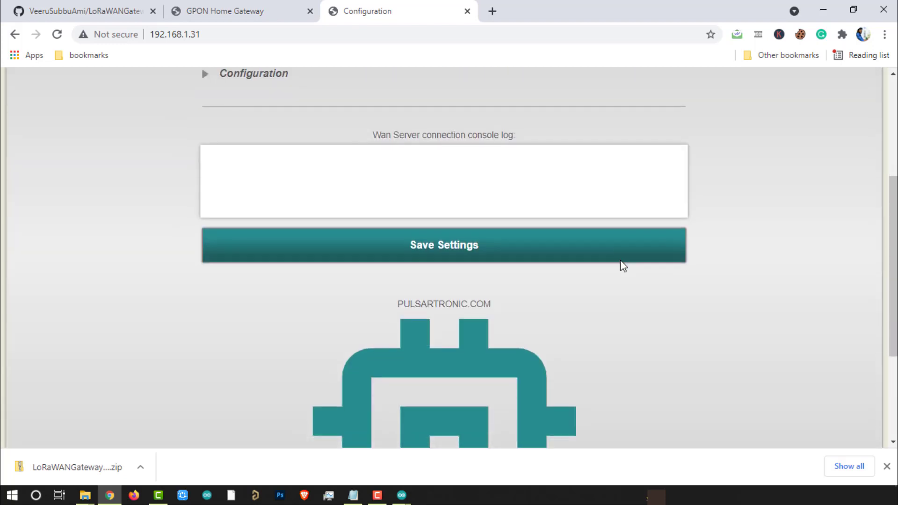
{"action": "scroll", "scroll_direction": "up", "scroll_amount": 3}
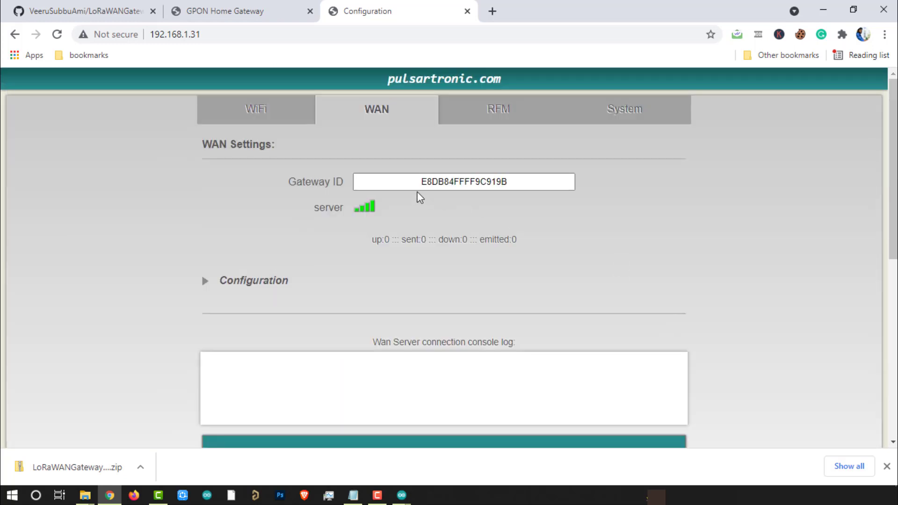
{"action": "left_click", "coordinate": [464, 181]}
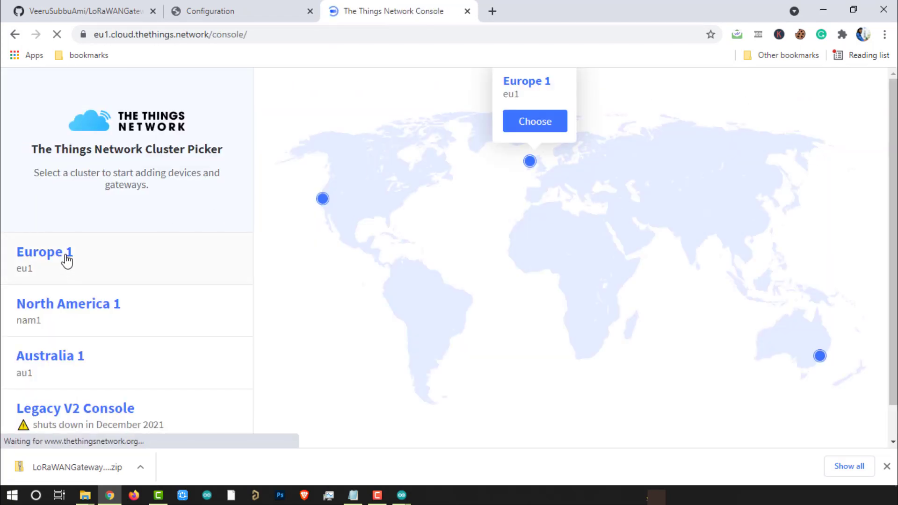
Choose the Europe 1 cluster and start adding a new gateway.
{"action": "left_click", "coordinate": [534, 120]}
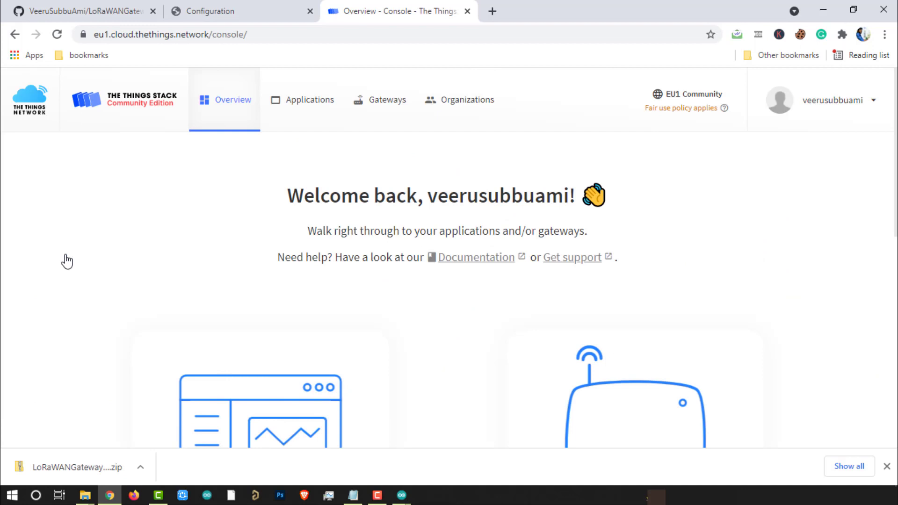
{"action": "scroll", "scroll_direction": "down", "scroll_amount": 3}
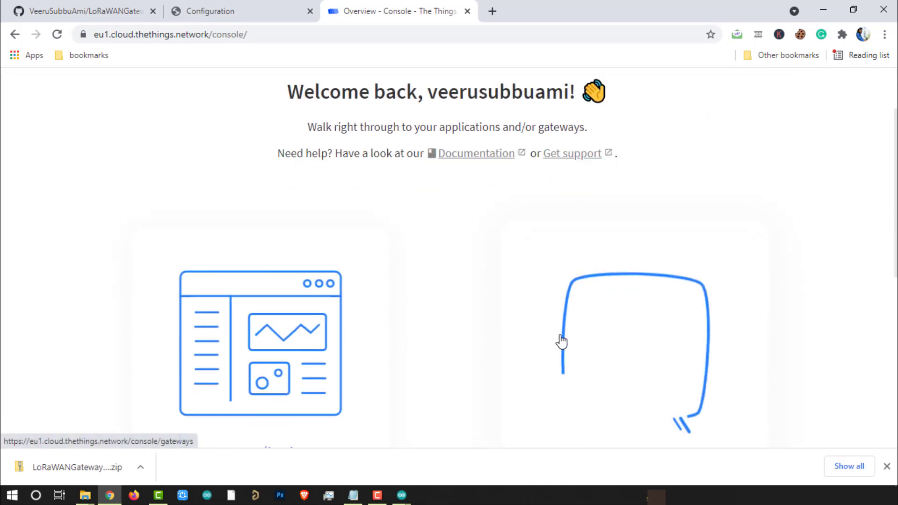
{"action": "left_click", "coordinate": [562, 342]}
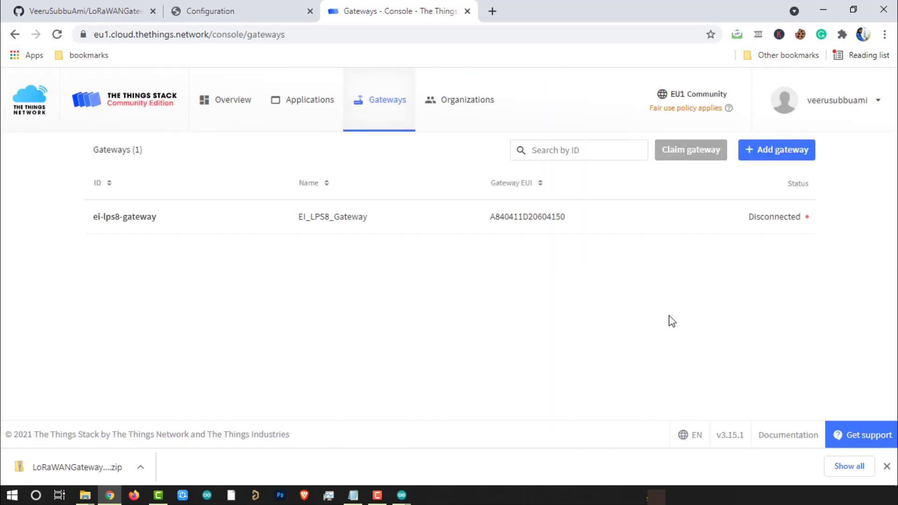
{"action": "left_click", "coordinate": [776, 149]}
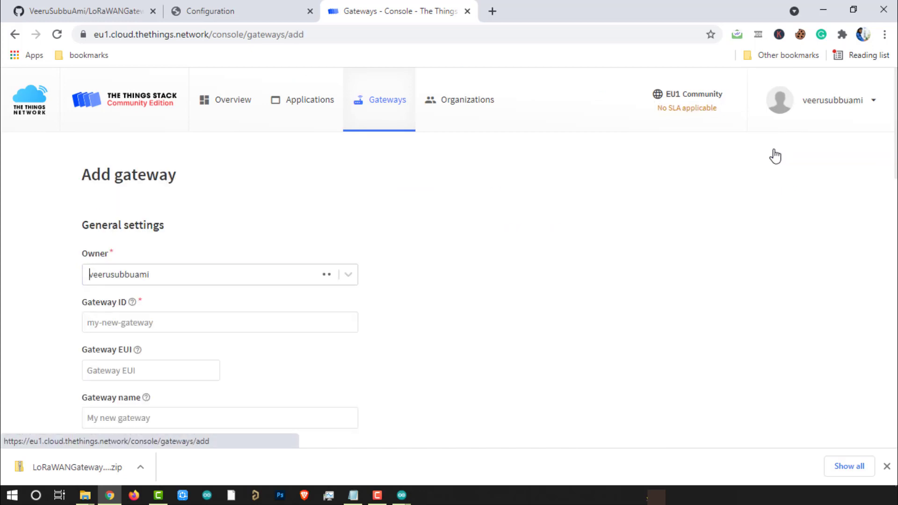
{"action": "scroll", "scroll_direction": "down", "scroll_amount": 3}
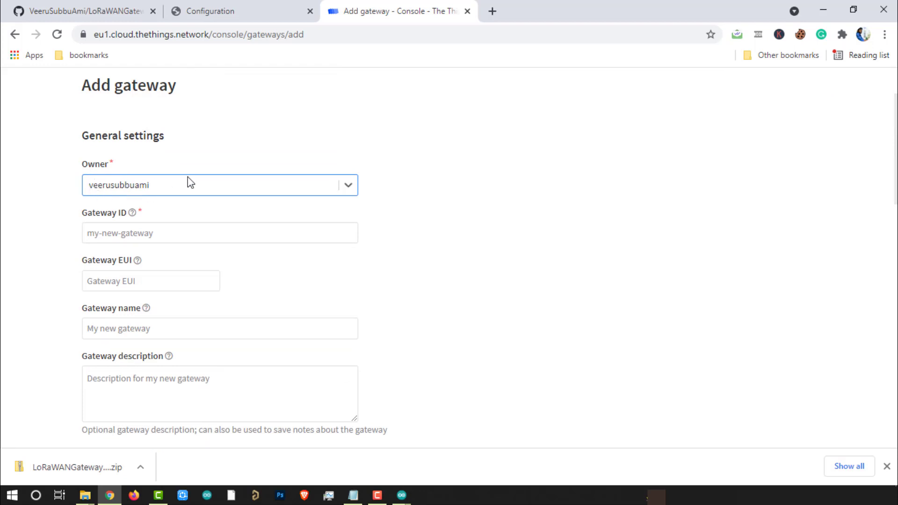
Enter Gateway ID esp-lora-single-channel-gateway and copy EUI E8DB84FFFF9C919B from the portal.
{"action": "type", "text": "ES"}
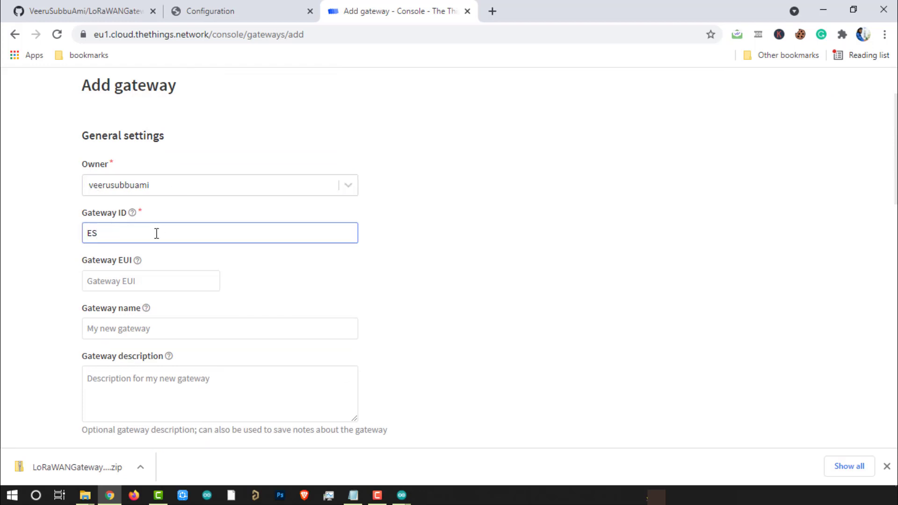
{"action": "type", "text": "esp-lora-single-channel-gateway"}
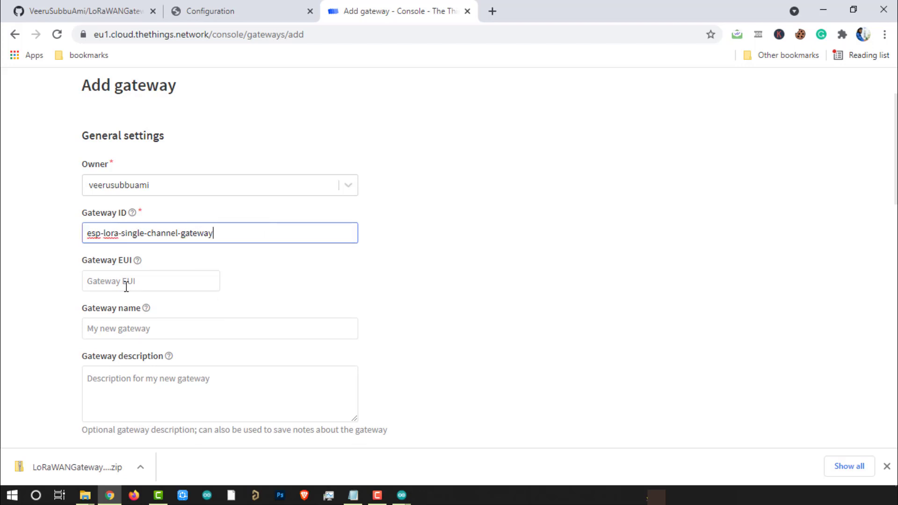
{"action": "left_click", "coordinate": [150, 280]}
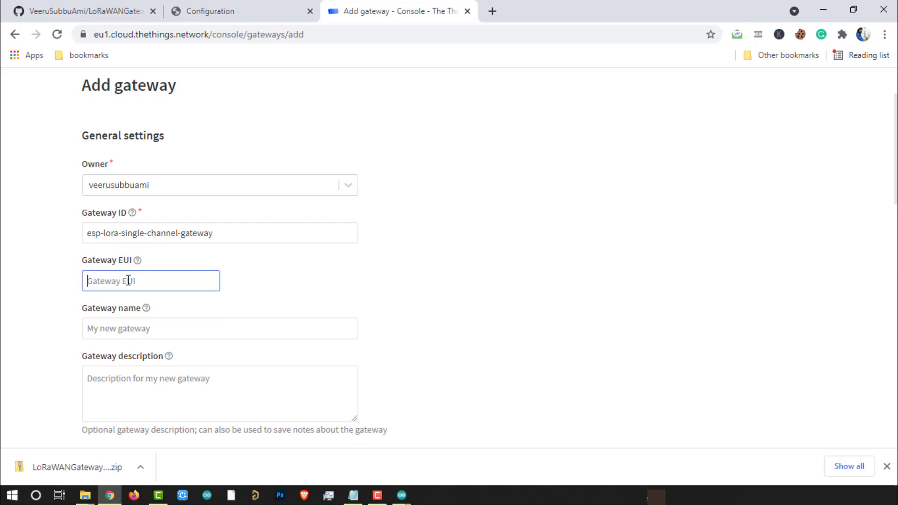
{"action": "left_click", "coordinate": [235, 10]}
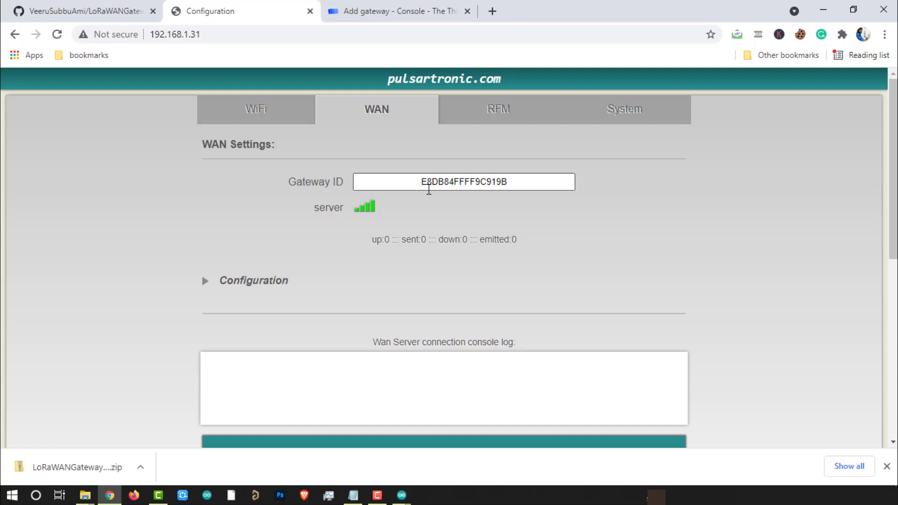
{"action": "double_click", "coordinate": [462, 182]}
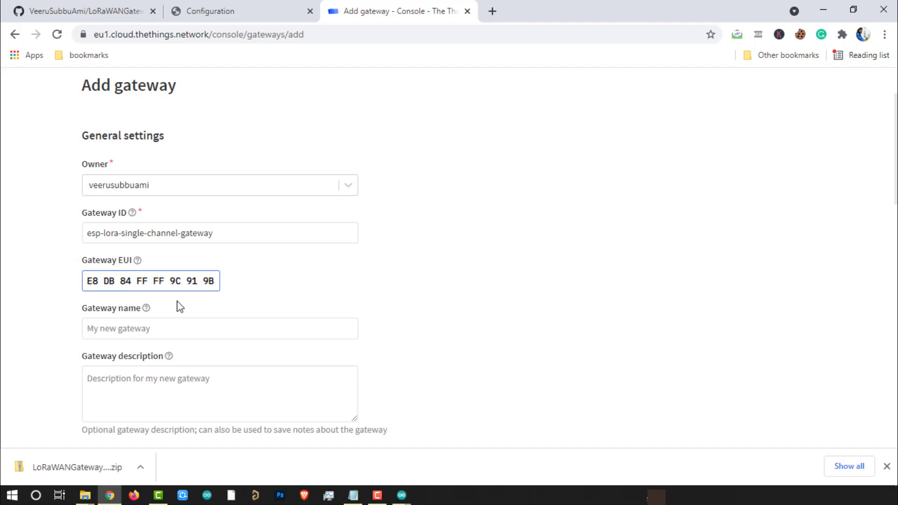
Enter gateway name ESP-LoRa-Single-Channel-Gateway and a description.
{"action": "left_click", "coordinate": [219, 328]}
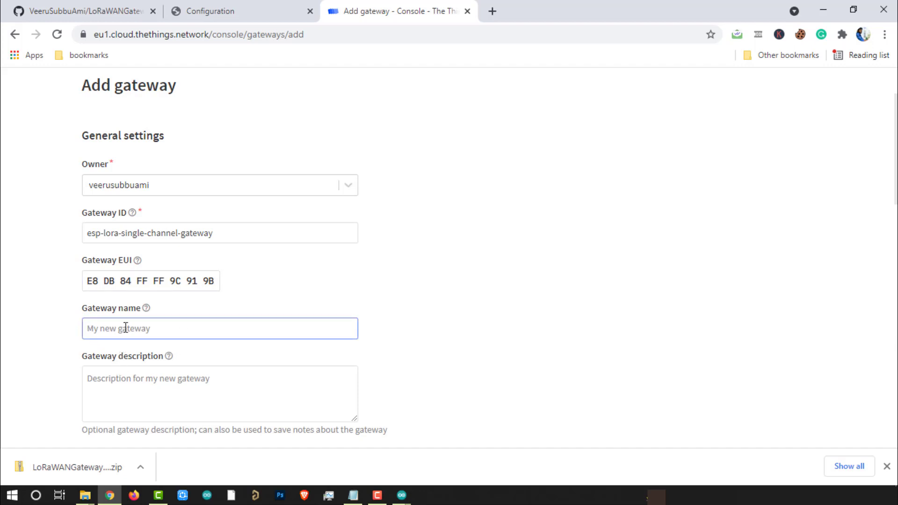
{"action": "type", "text": "ESP-LoRaSingle-Channel-Gatew"}
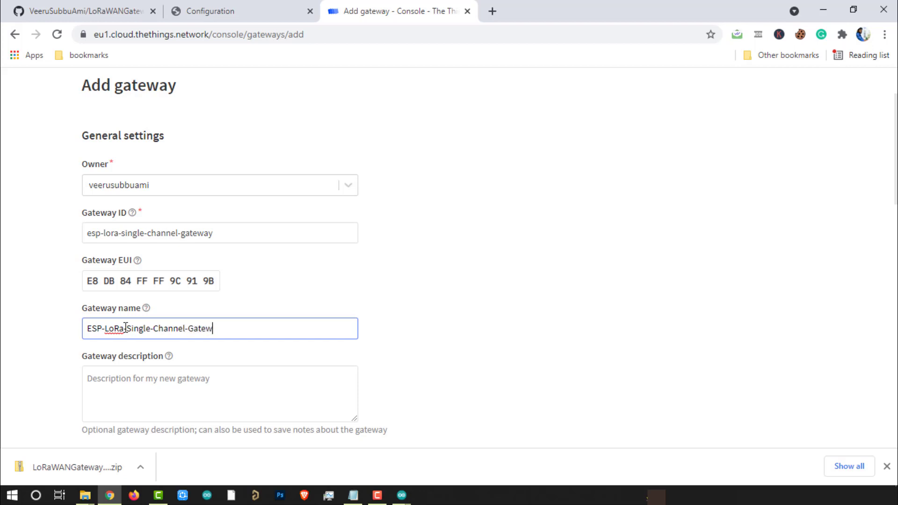
{"action": "type", "text": "This gateway is"}
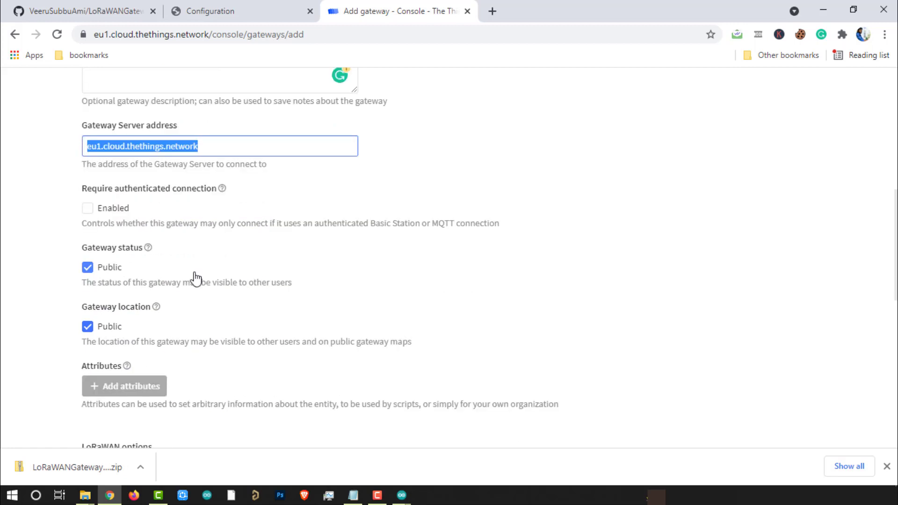
Select the India 865-867 MHz frequency plan and create the gateway.
{"action": "scroll", "scroll_direction": "down", "scroll_amount": 3}
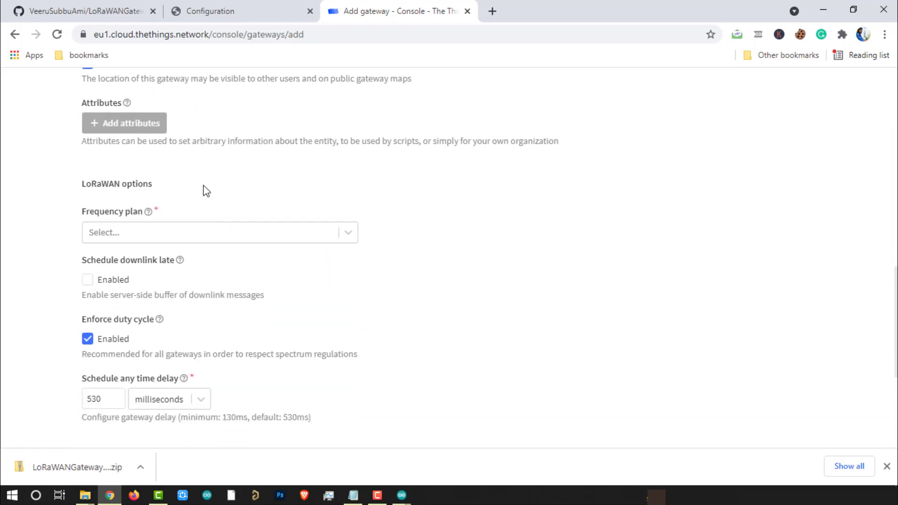
{"action": "scroll", "scroll_direction": "down", "scroll_amount": 3}
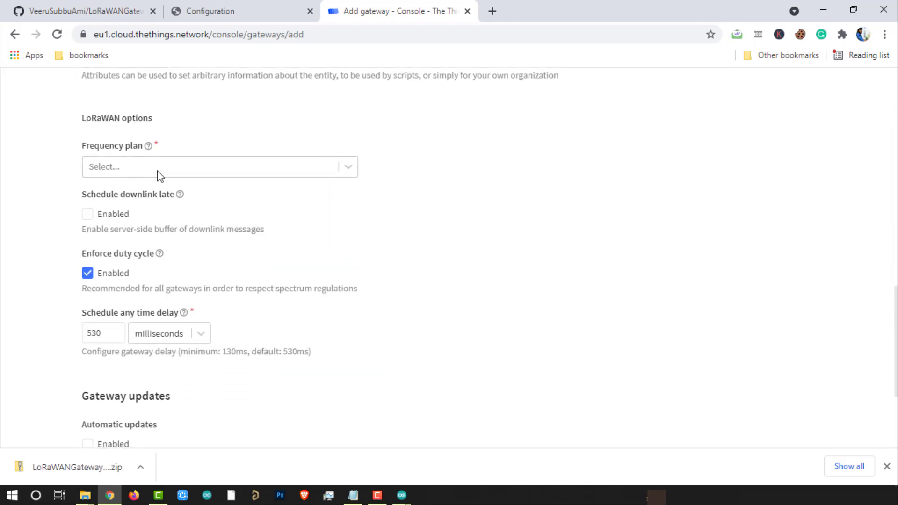
{"action": "left_click", "coordinate": [220, 166]}
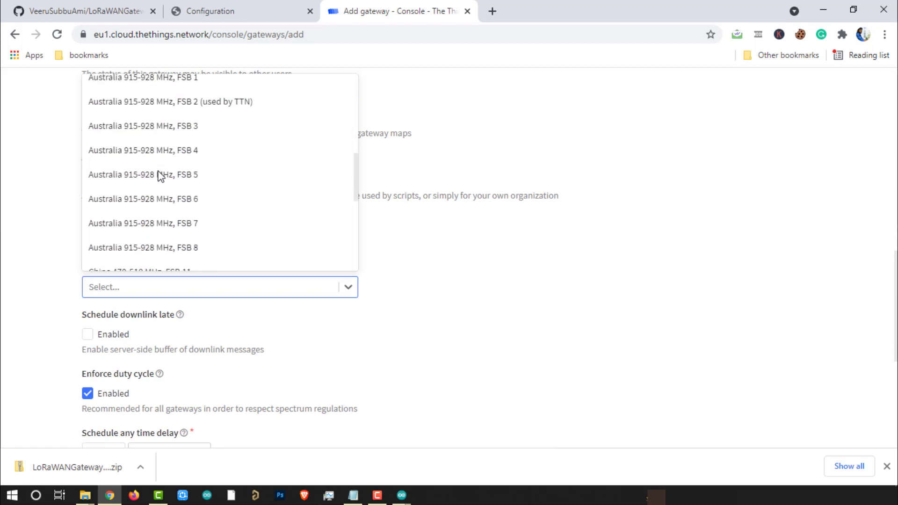
{"action": "scroll", "scroll_direction": "down", "scroll_amount": 3}
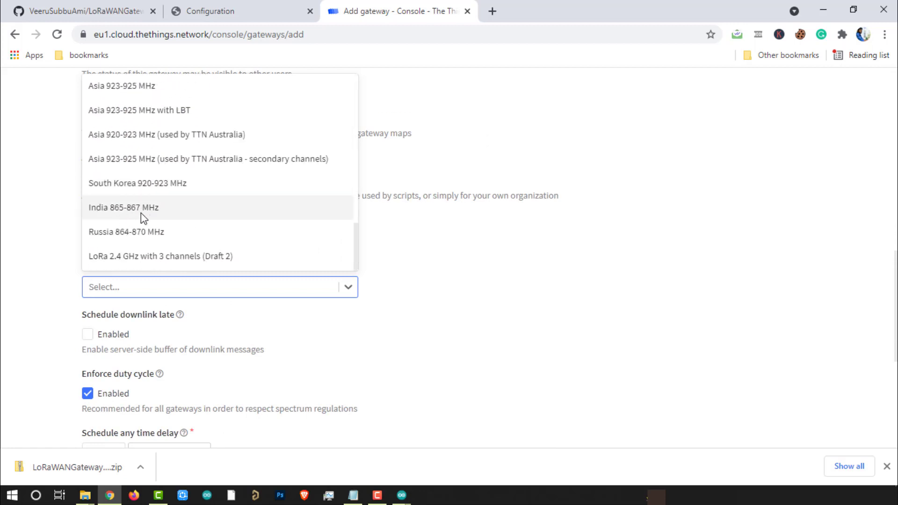
{"action": "left_click", "coordinate": [123, 207]}
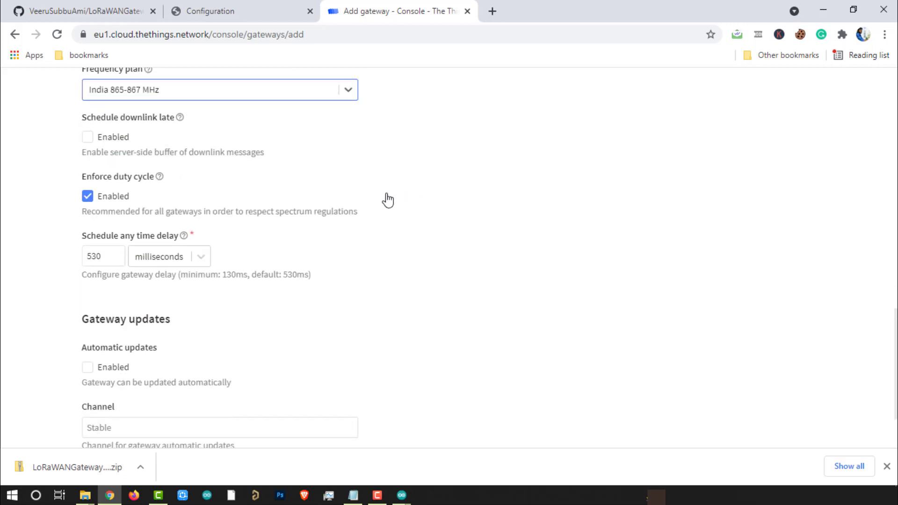
{"action": "scroll", "scroll_direction": "down", "scroll_amount": 3}
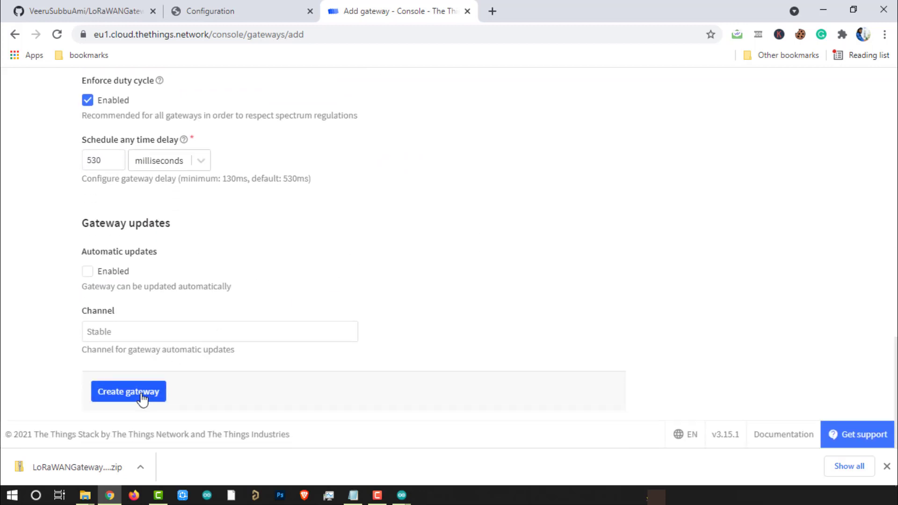
{"action": "left_click", "coordinate": [129, 390]}
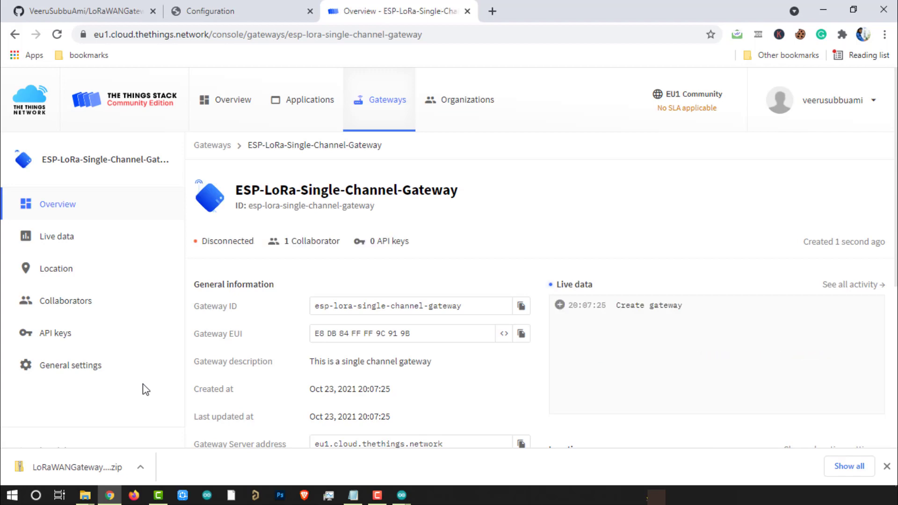
{"action": "scroll", "scroll_direction": "down", "scroll_amount": 3}
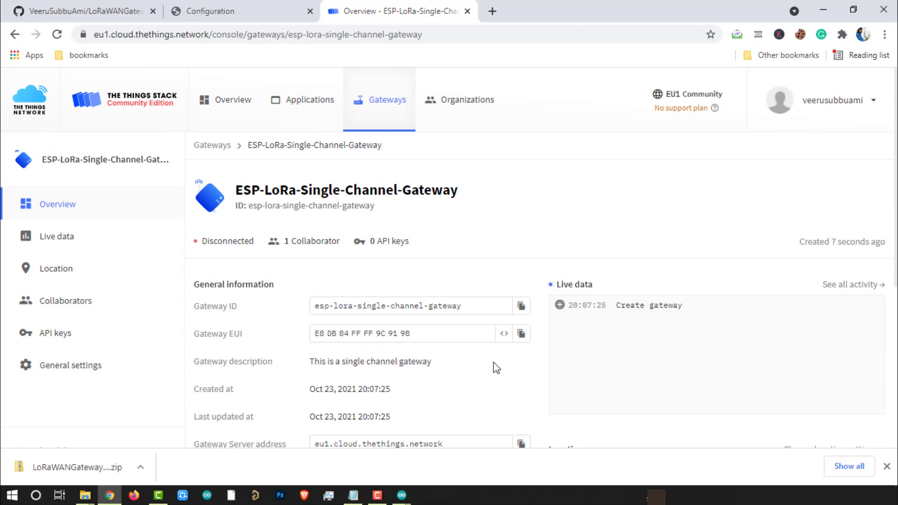
{"action": "mouse_move", "coordinate": [490, 388]}
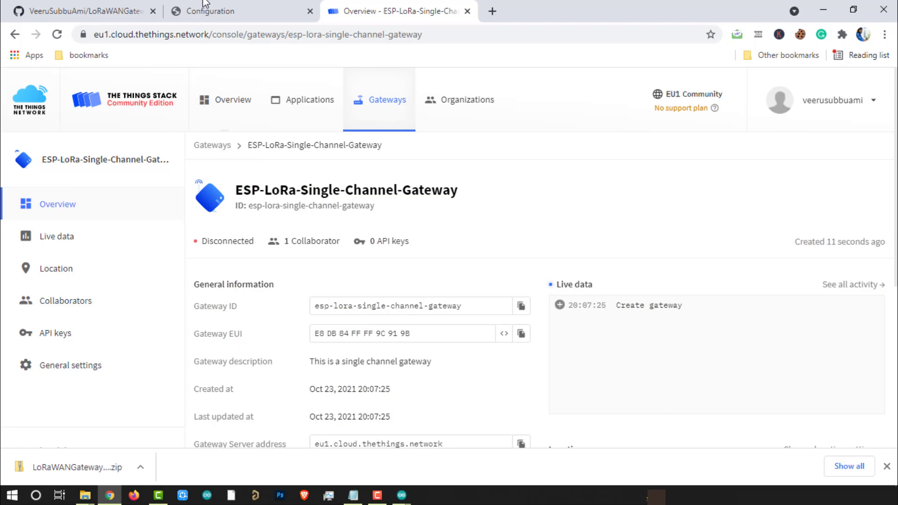
Enter WAN host eu1.cloud.thethings.network and confirm it matches the console's Gateway Server address.
{"action": "left_click", "coordinate": [222, 11]}
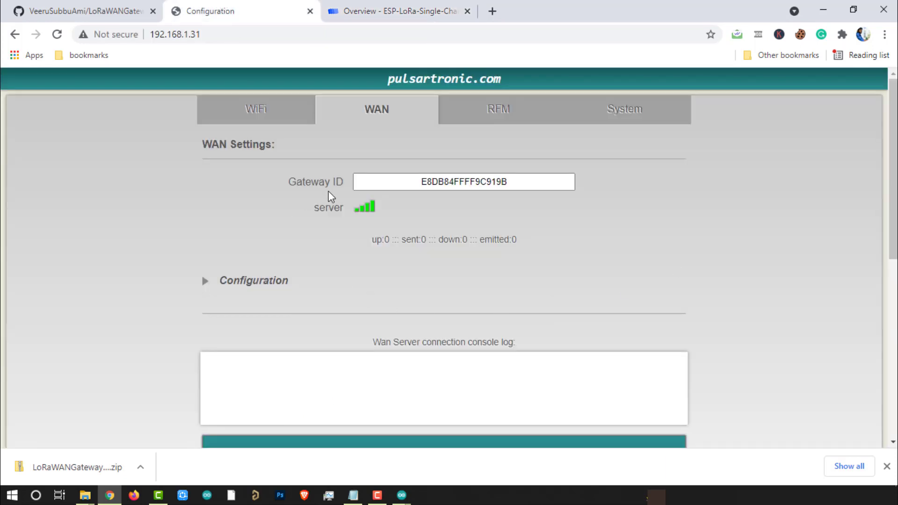
{"action": "left_click", "coordinate": [204, 281]}
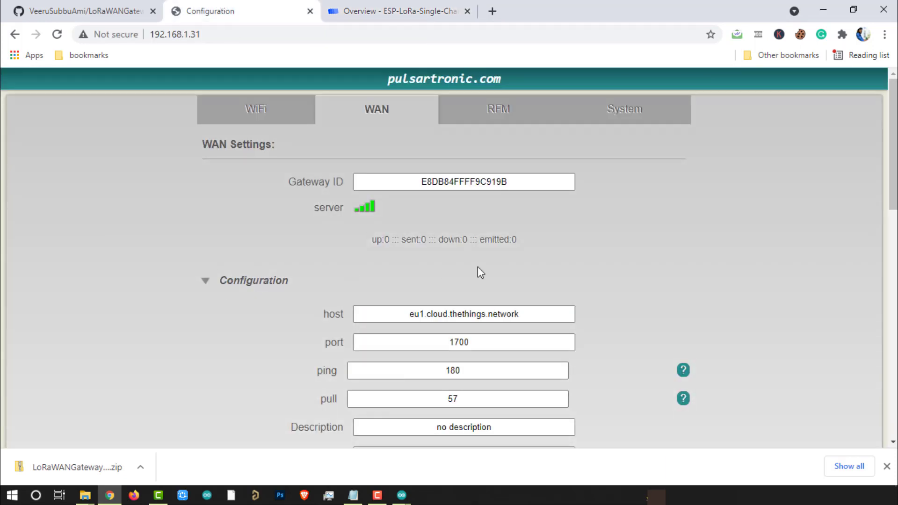
{"action": "scroll", "scroll_direction": "down", "scroll_amount": 3}
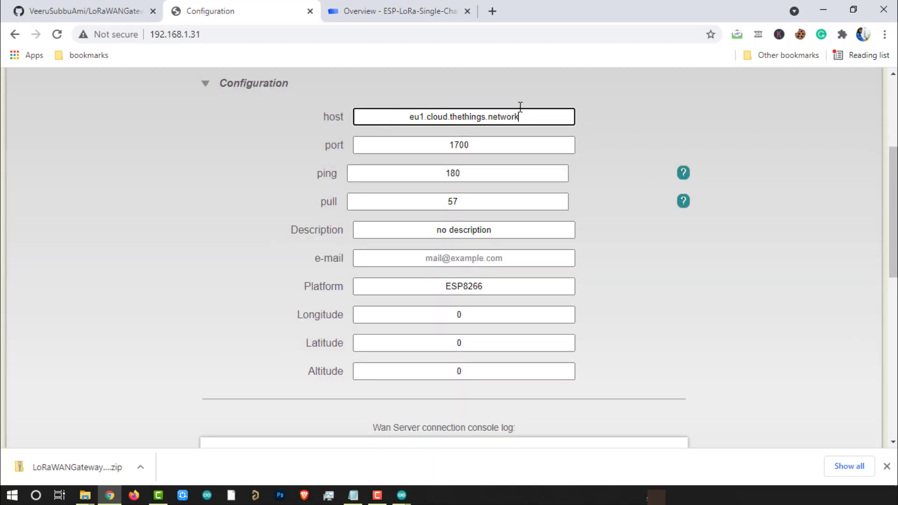
{"action": "left_click", "coordinate": [398, 11]}
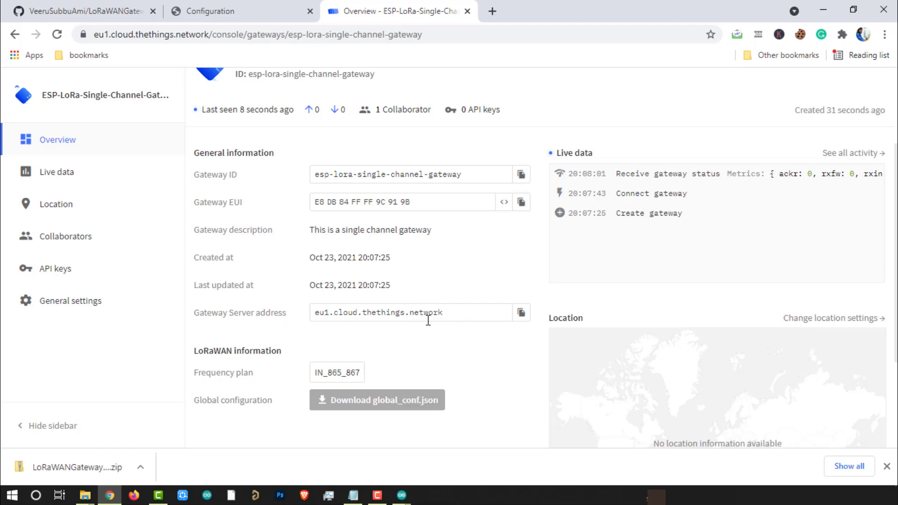
{"action": "mouse_move", "coordinate": [255, 7]}
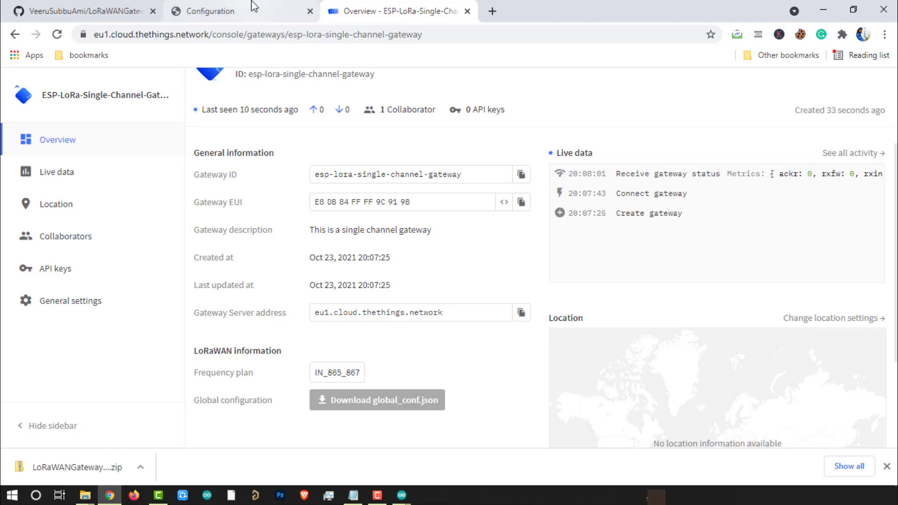
{"action": "left_click", "coordinate": [212, 11]}
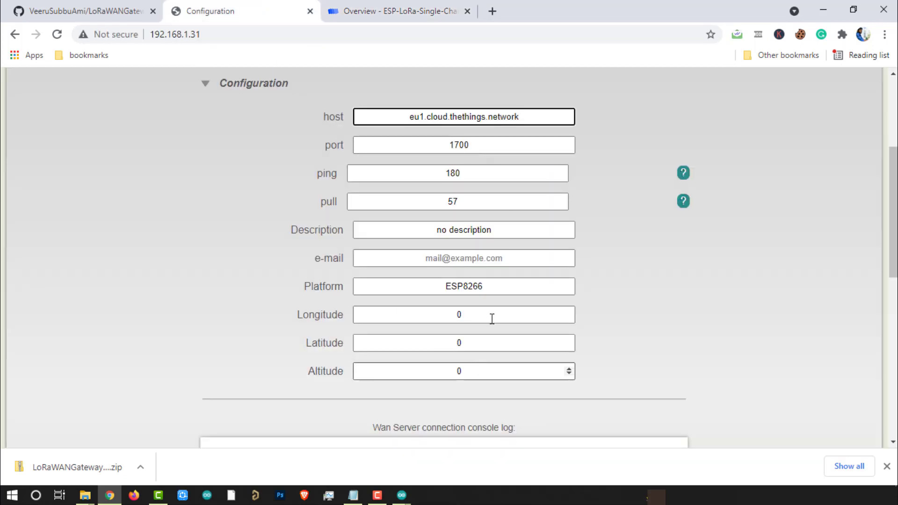
{"action": "scroll", "scroll_direction": "down", "scroll_amount": 3}
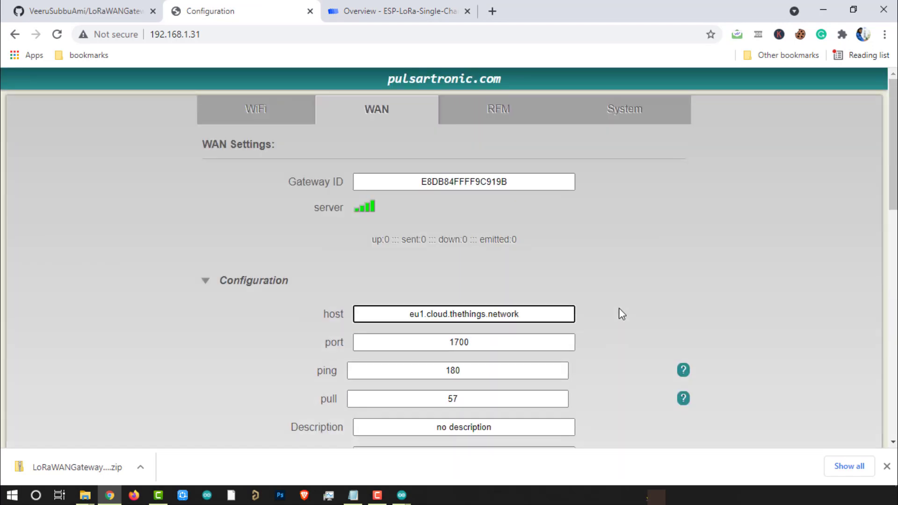
{"action": "scroll", "scroll_direction": "down", "scroll_amount": 3}
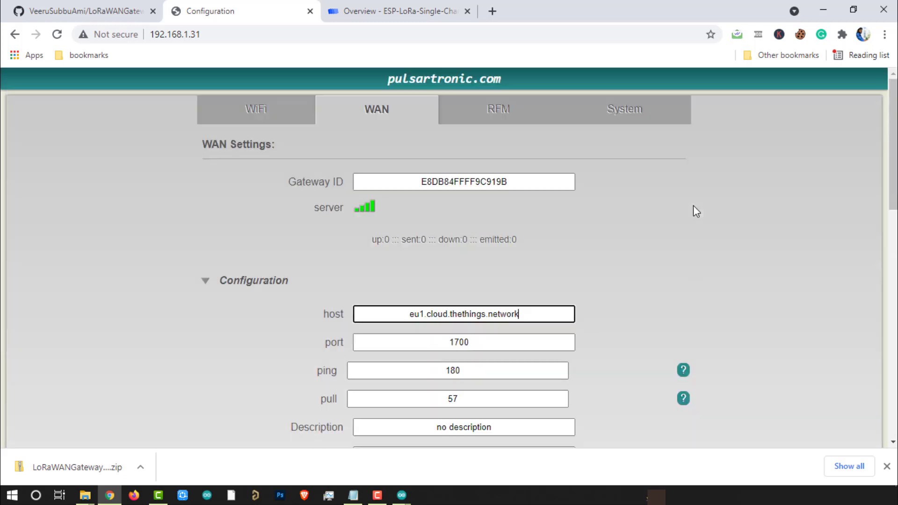
{"action": "left_click", "coordinate": [497, 110]}
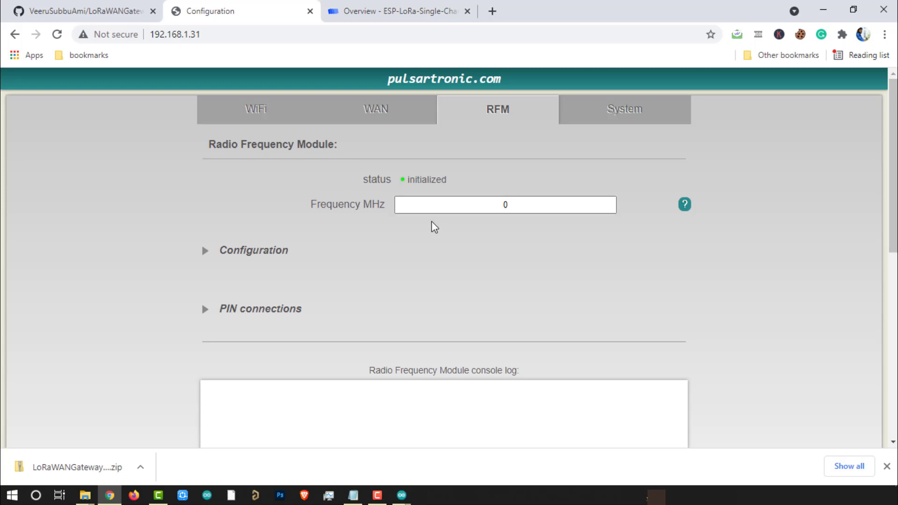
{"action": "mouse_move", "coordinate": [474, 220]}
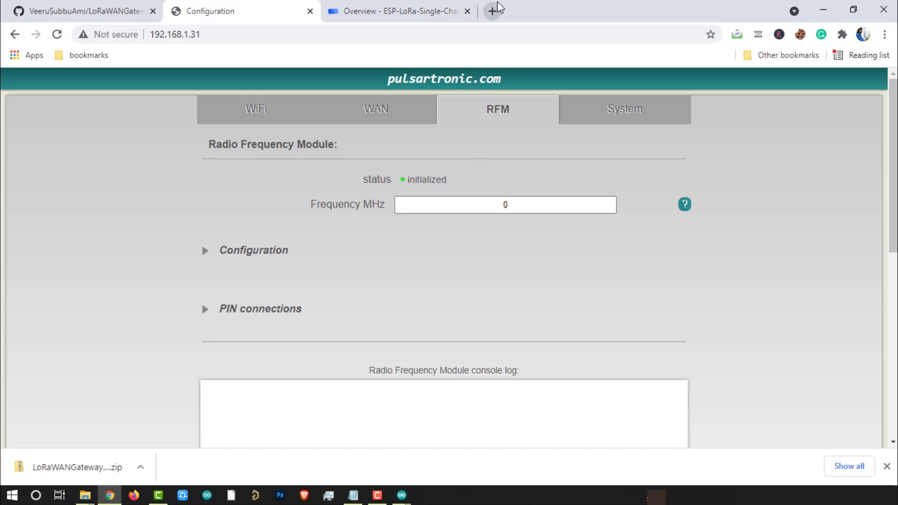
Open a new browser tab to look up the TTN frequency plans.
{"action": "left_click", "coordinate": [493, 11]}
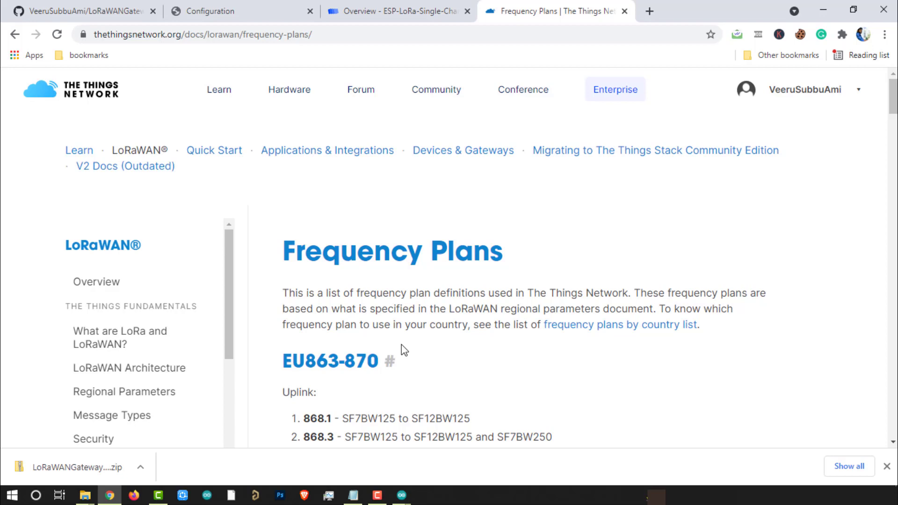
Scroll the TTN Frequency Plans docs to IN865-867 and select uplink frequency 865.0625.
{"action": "scroll", "scroll_direction": "down", "scroll_amount": 3}
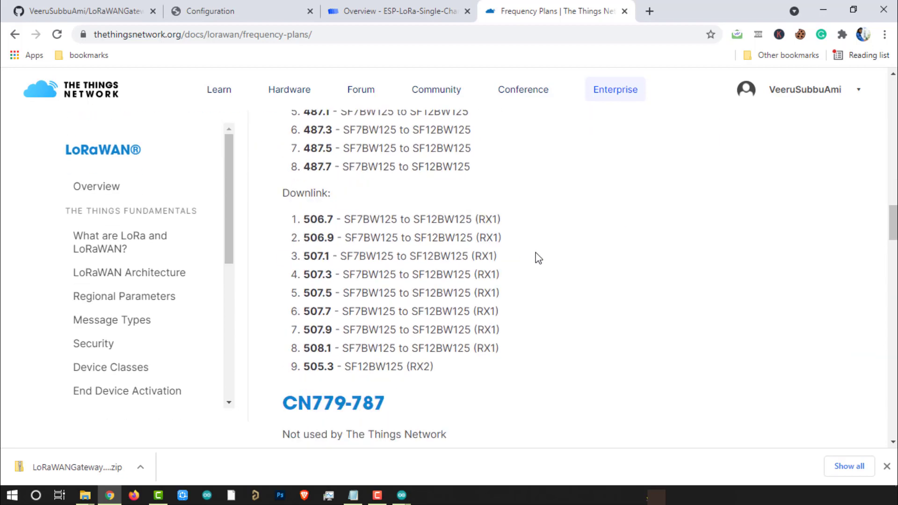
{"action": "scroll", "scroll_direction": "down", "scroll_amount": 3}
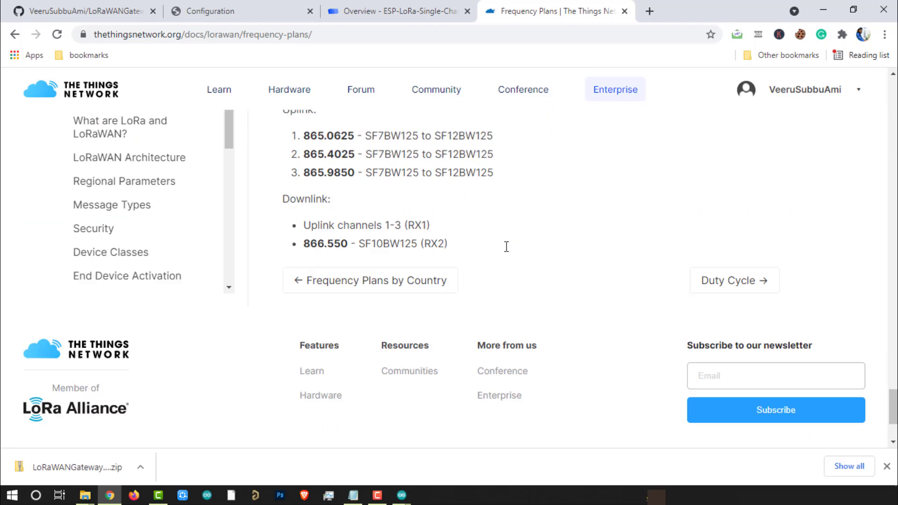
{"action": "scroll", "scroll_direction": "up", "scroll_amount": 3}
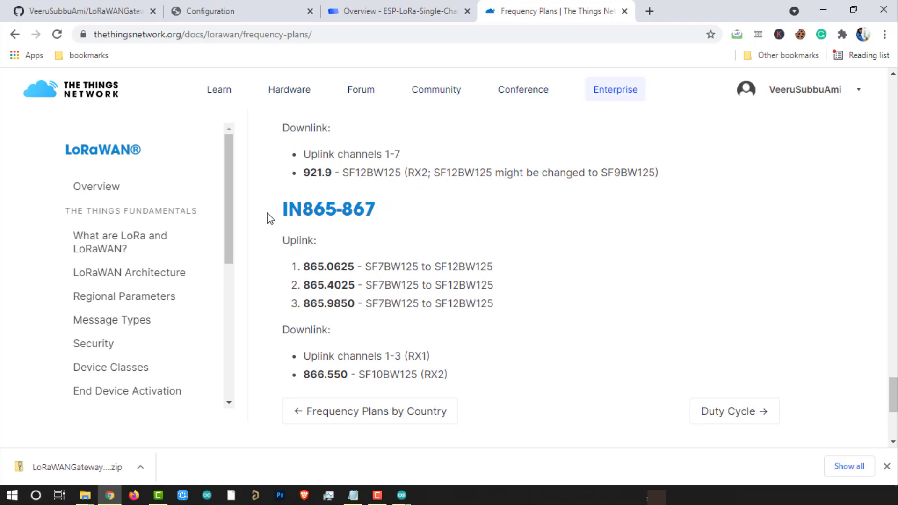
{"action": "double_click", "coordinate": [327, 266]}
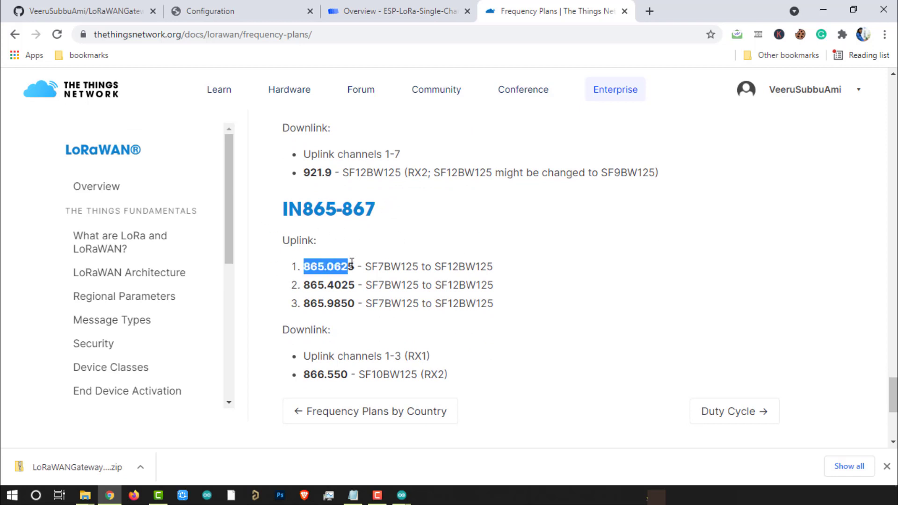
{"action": "left_click", "coordinate": [328, 328]}
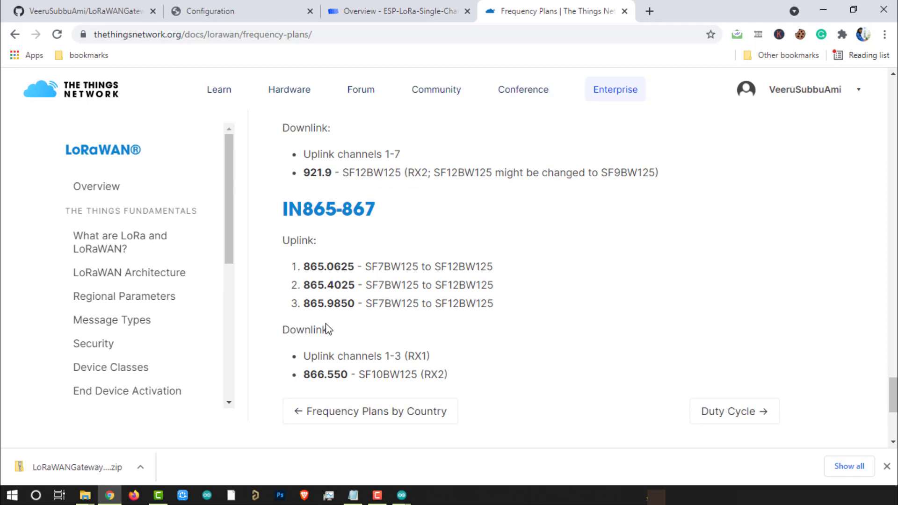
{"action": "mouse_move", "coordinate": [366, 420]}
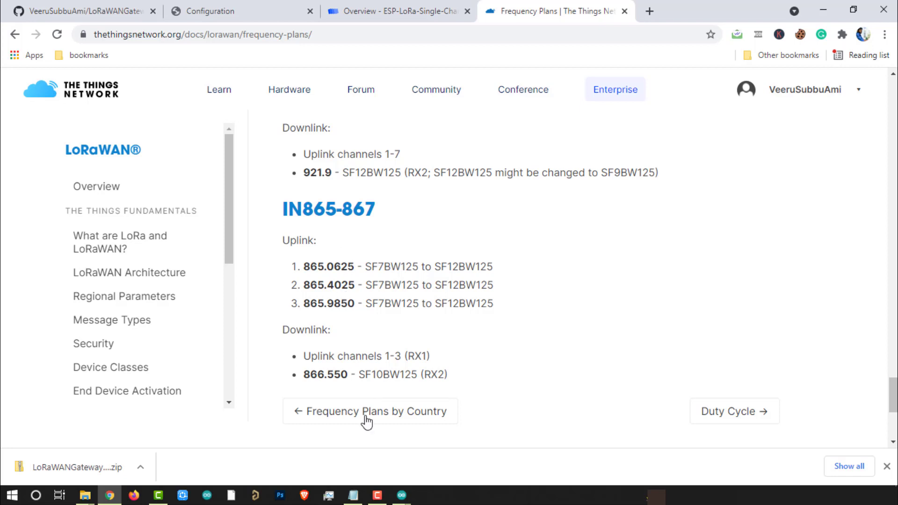
{"action": "mouse_move", "coordinate": [481, 334]}
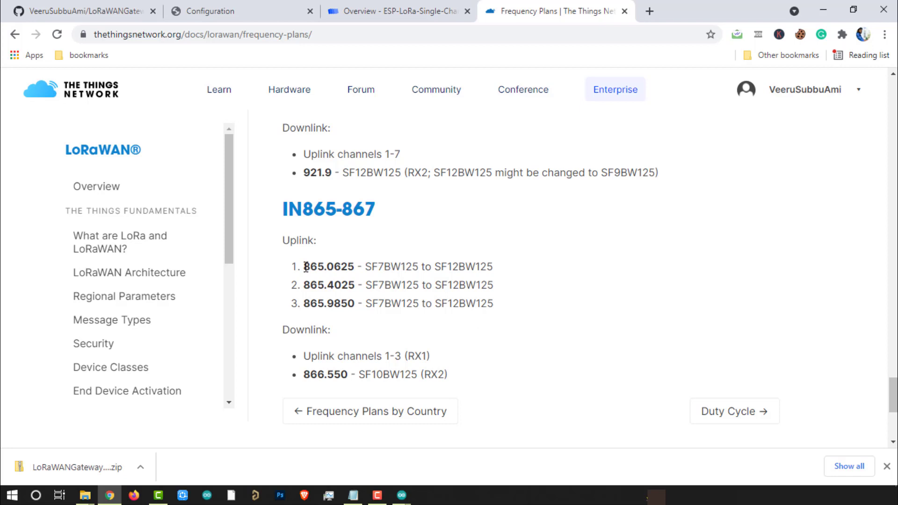
{"action": "mouse_move", "coordinate": [306, 273]}
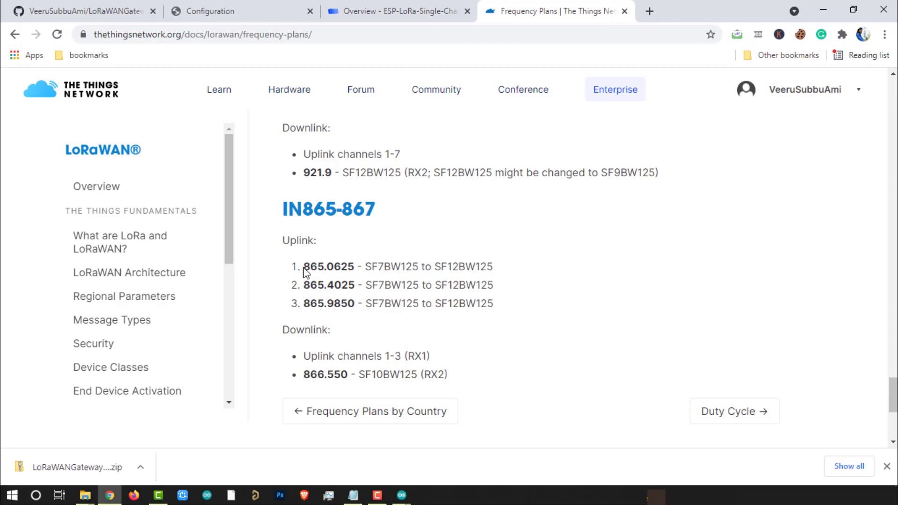
{"action": "double_click", "coordinate": [328, 266]}
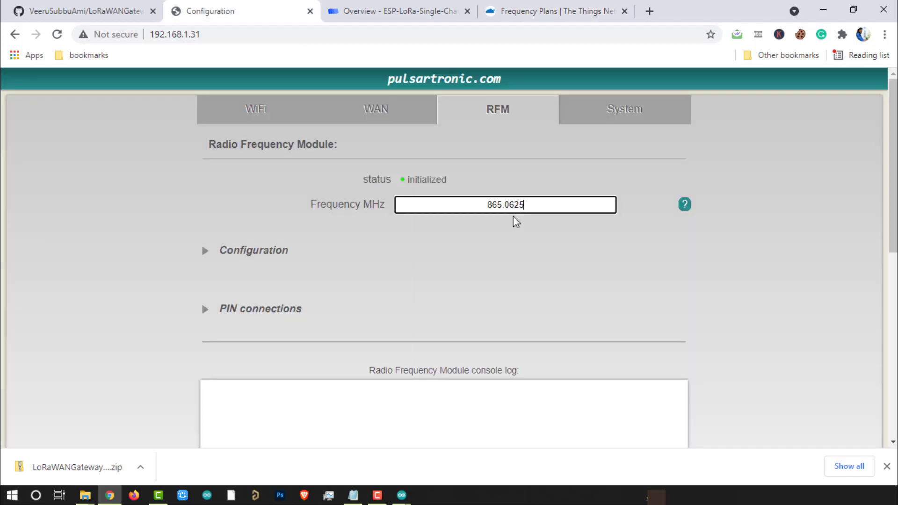
Expand the portal's radio Configuration and check the MAX and MIN Frequency values.
{"action": "left_click", "coordinate": [205, 250]}
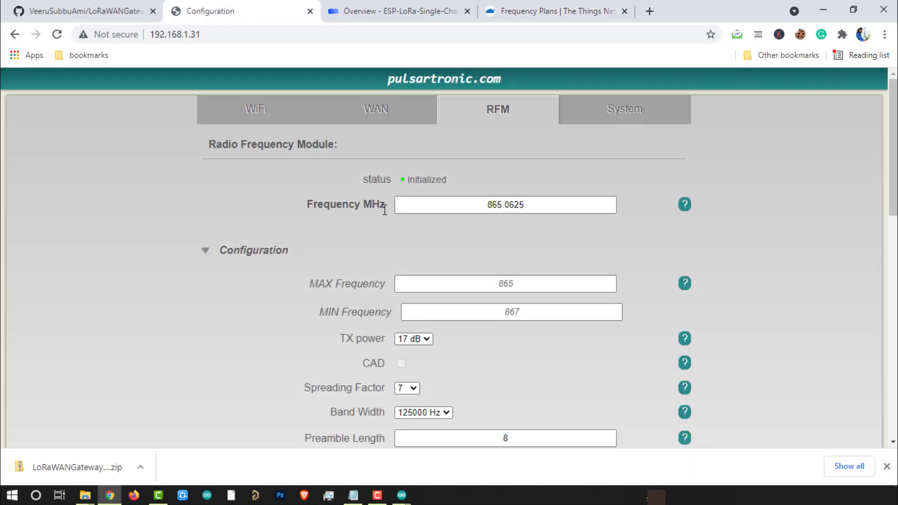
{"action": "scroll", "scroll_direction": "down", "scroll_amount": 3}
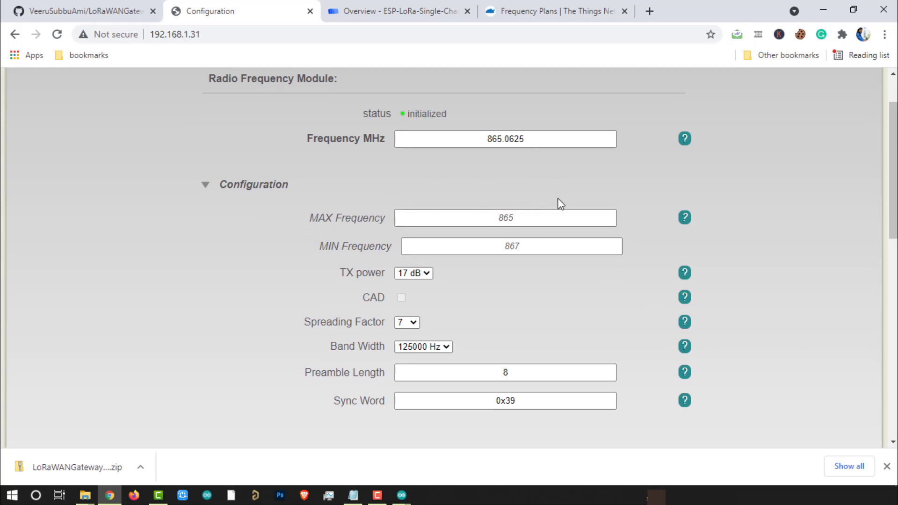
{"action": "left_click", "coordinate": [505, 218]}
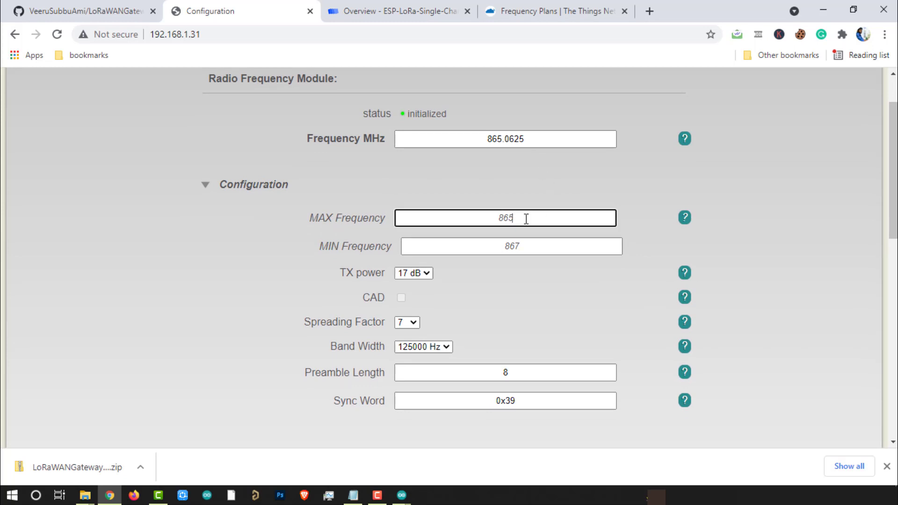
{"action": "left_click", "coordinate": [511, 247]}
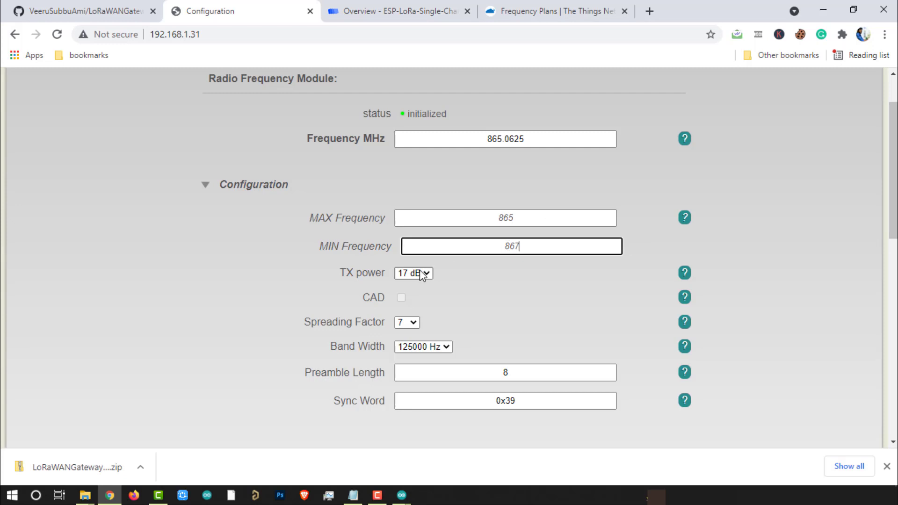
View the portal's system information, then return to the TTN console gateway overview.
{"action": "scroll", "scroll_direction": "down", "scroll_amount": 3}
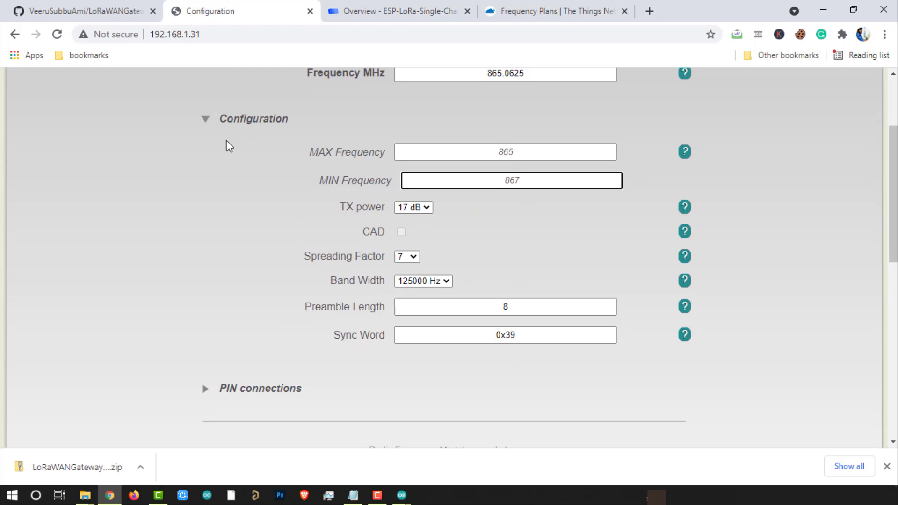
{"action": "scroll", "scroll_direction": "down", "scroll_amount": 3}
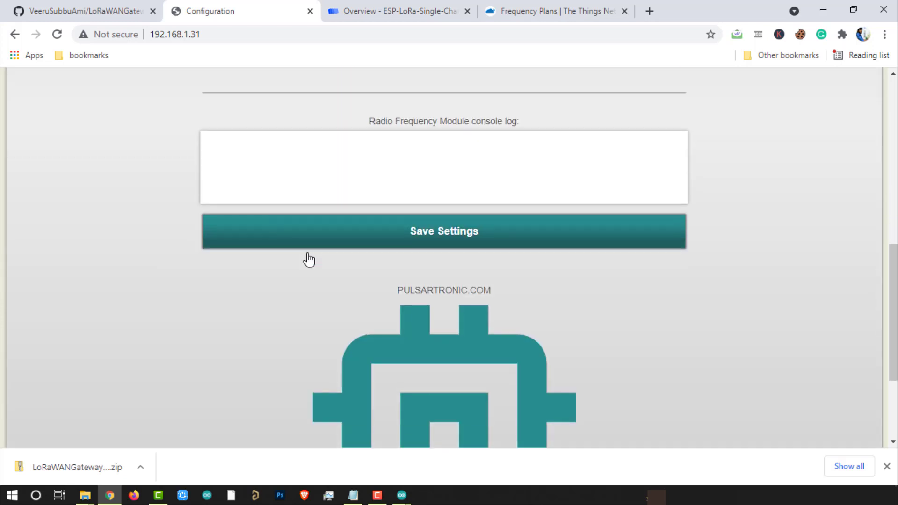
{"action": "mouse_move", "coordinate": [212, 319]}
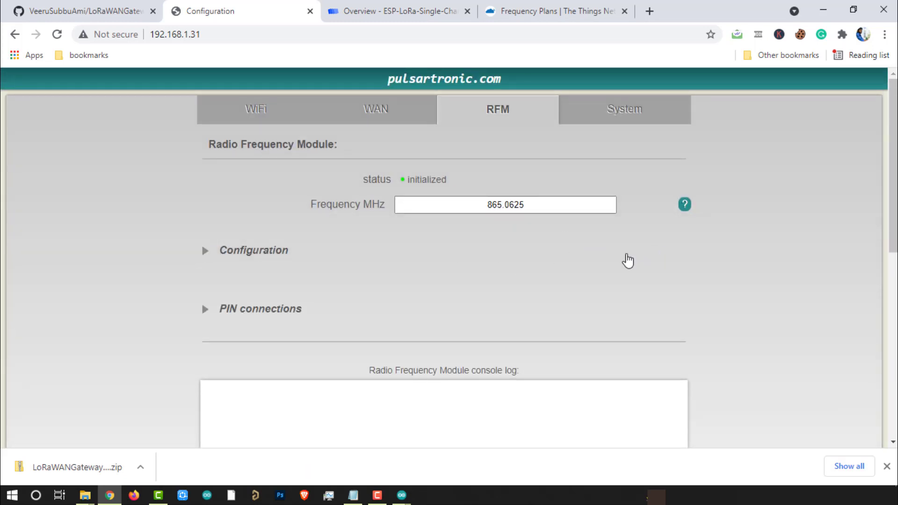
{"action": "left_click", "coordinate": [623, 110]}
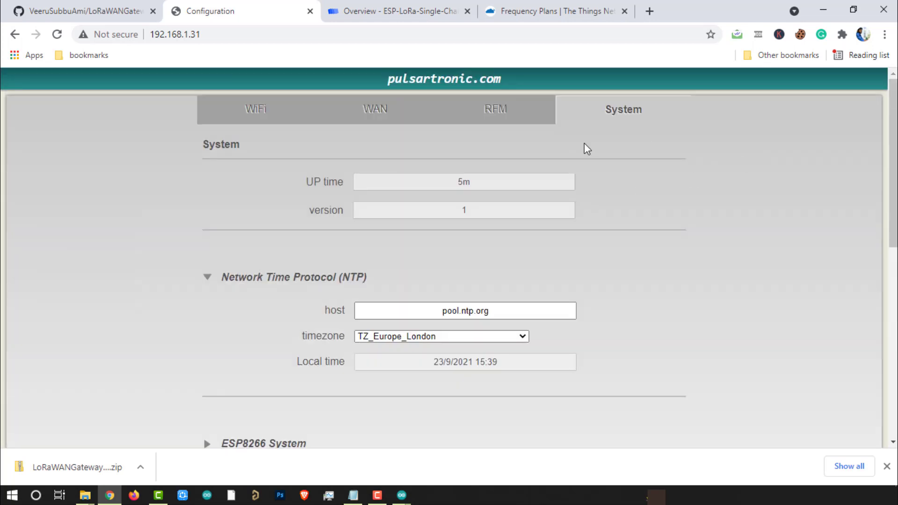
{"action": "mouse_move", "coordinate": [398, 11]}
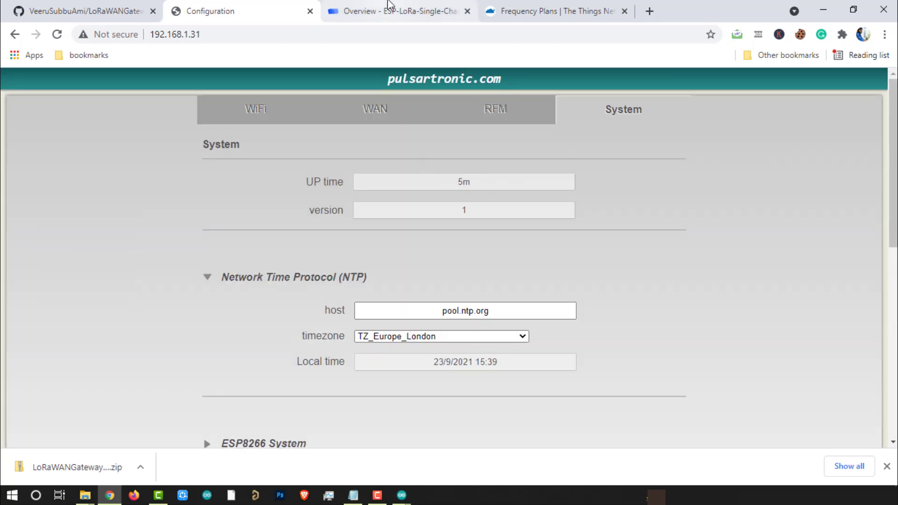
{"action": "left_click", "coordinate": [396, 11]}
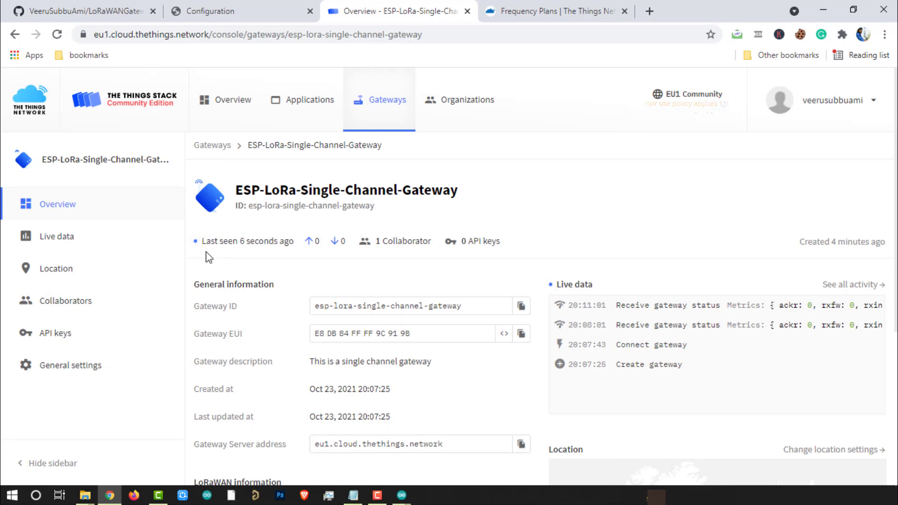
{"action": "mouse_move", "coordinate": [274, 271]}
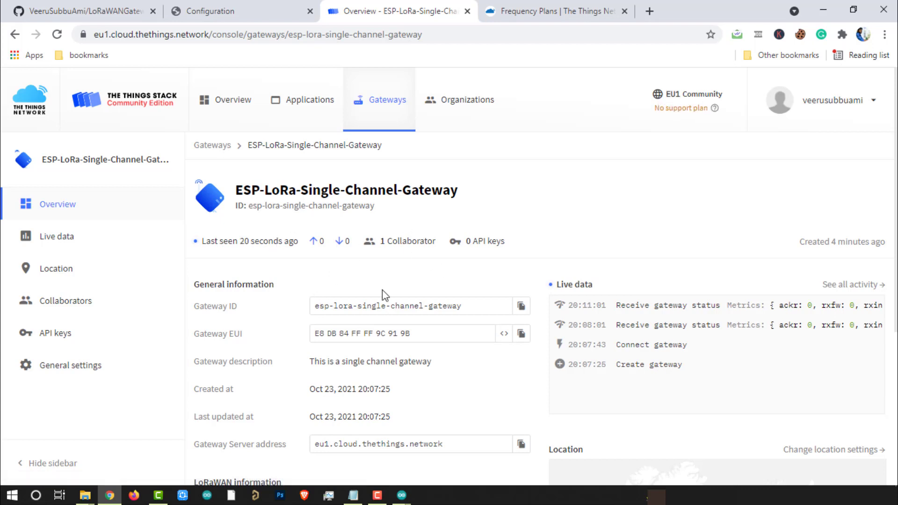
{"action": "mouse_move", "coordinate": [505, 392]}
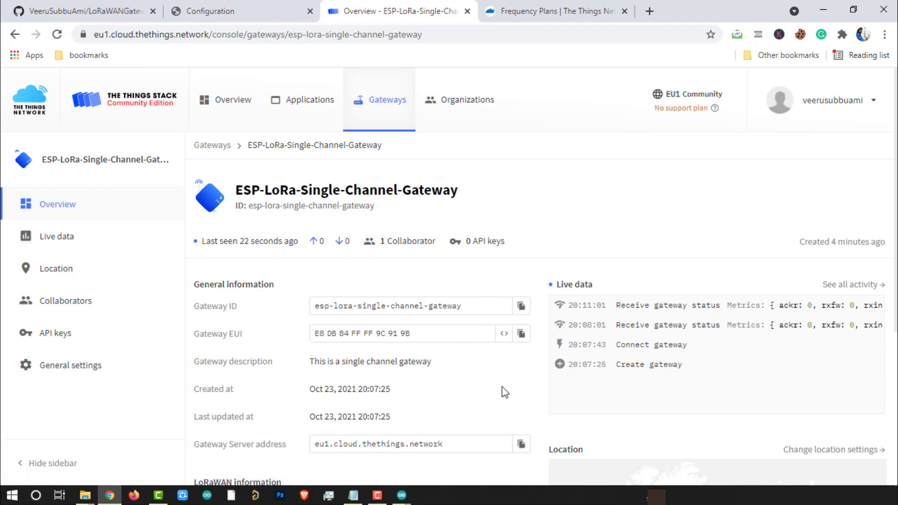
{"action": "mouse_move", "coordinate": [517, 390]}
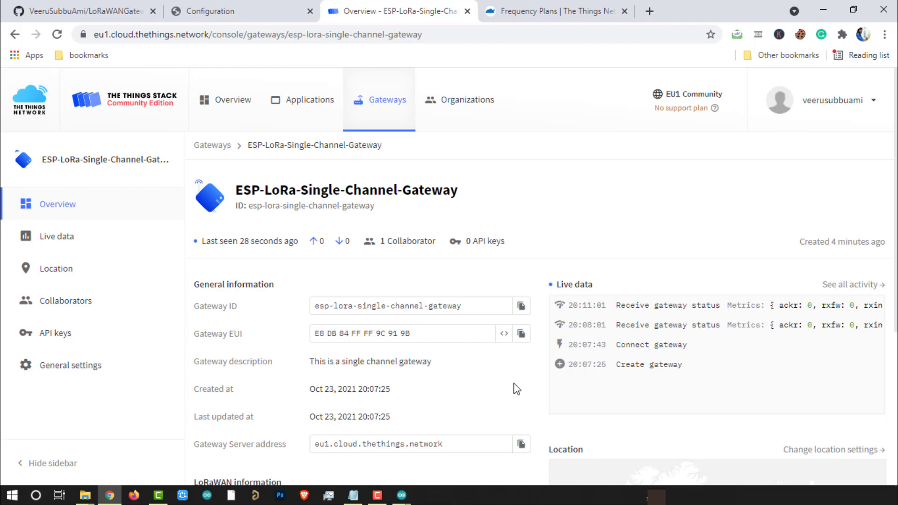
{"action": "mouse_move", "coordinate": [488, 392]}
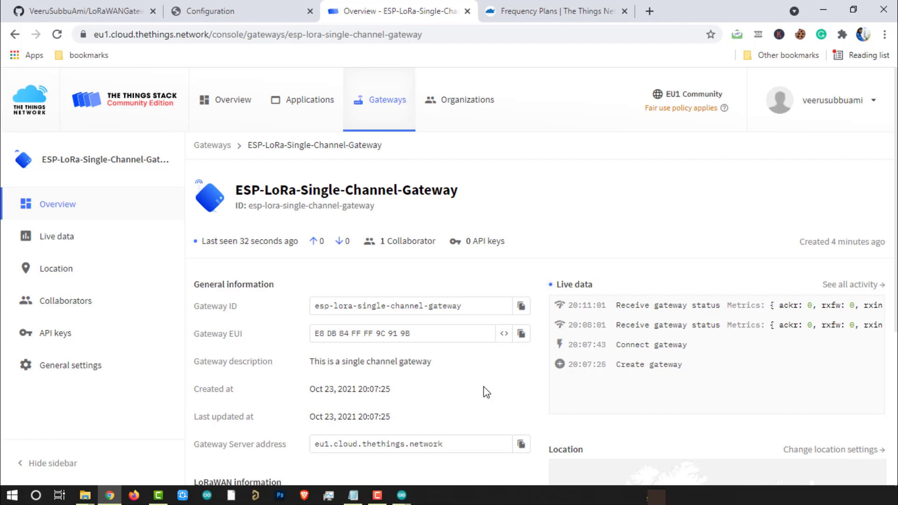
{"action": "mouse_move", "coordinate": [623, 207]}
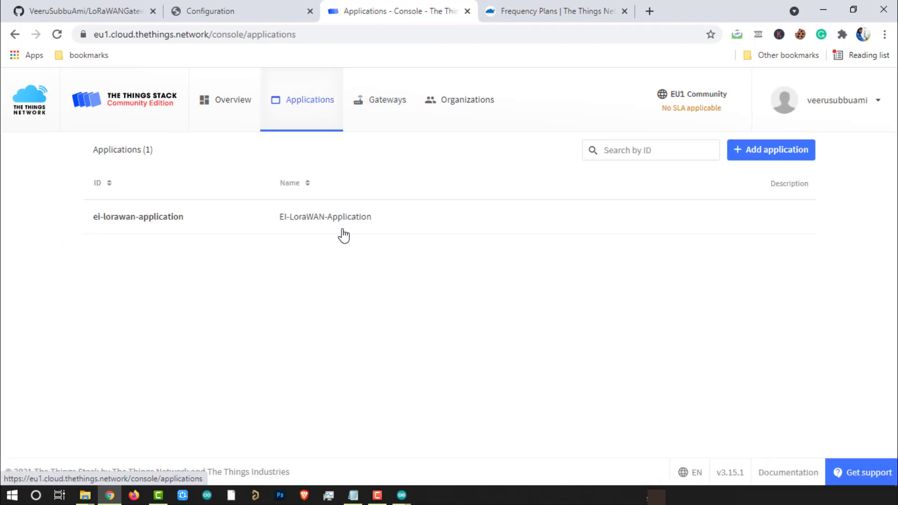
Open EI-LoraWAN-Application's overview with its three end devices, then go to Gateways.
{"action": "left_click", "coordinate": [138, 216]}
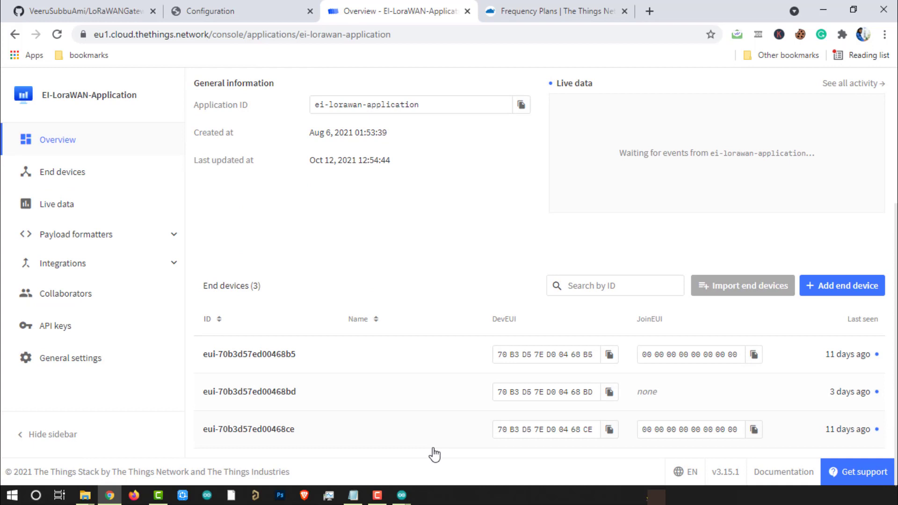
{"action": "mouse_move", "coordinate": [433, 407]}
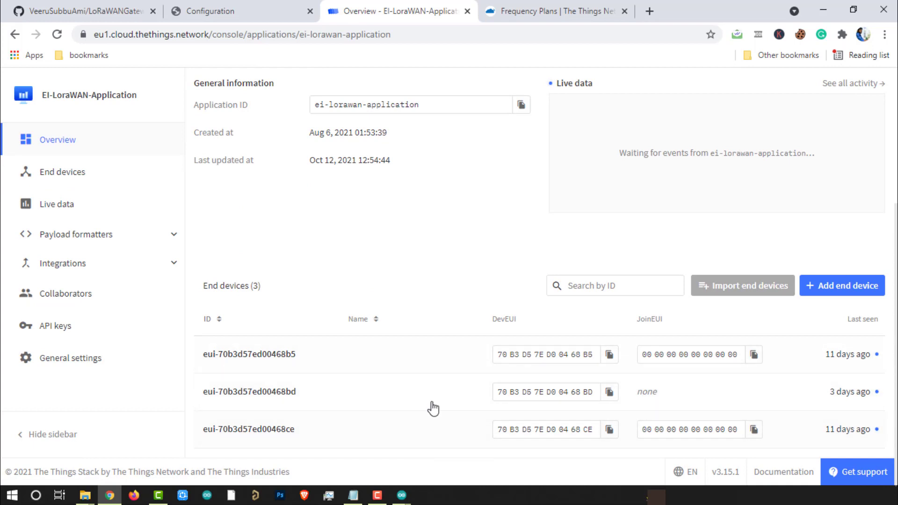
{"action": "mouse_move", "coordinate": [446, 371]}
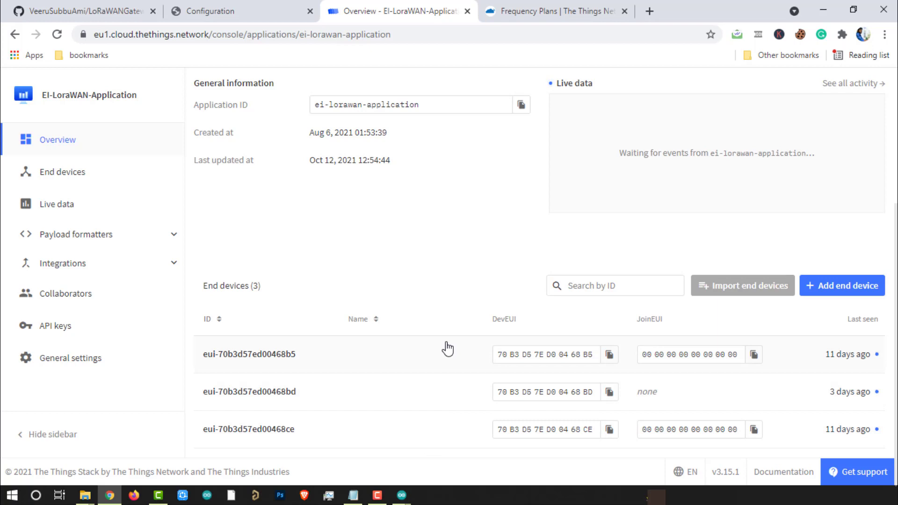
{"action": "mouse_move", "coordinate": [409, 400]}
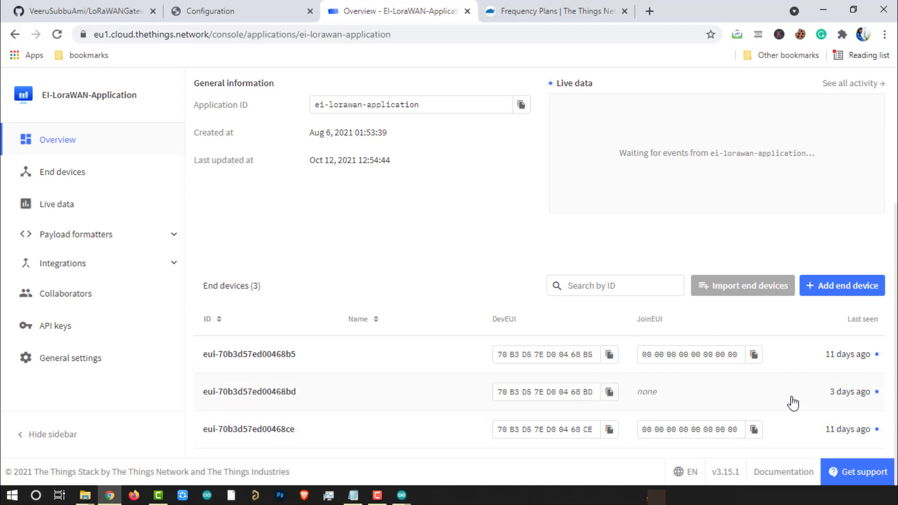
{"action": "left_click", "coordinate": [388, 99]}
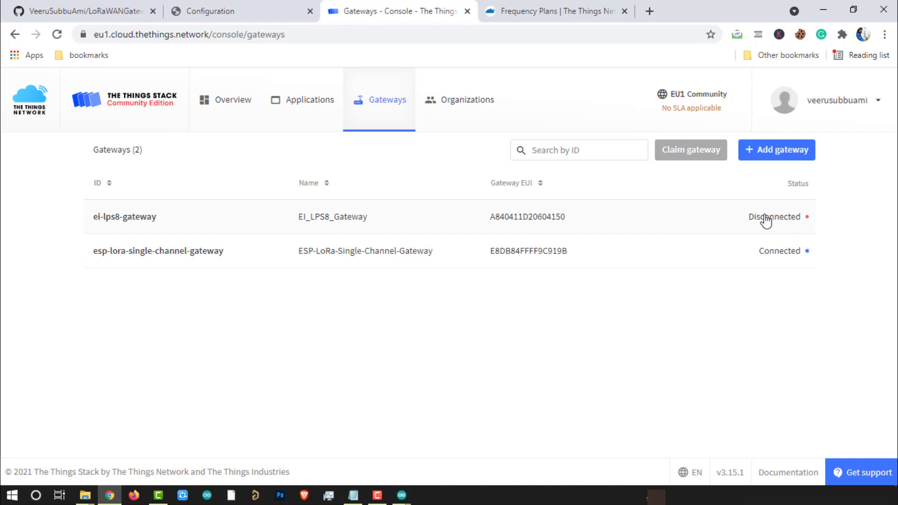
{"action": "mouse_move", "coordinate": [480, 245]}
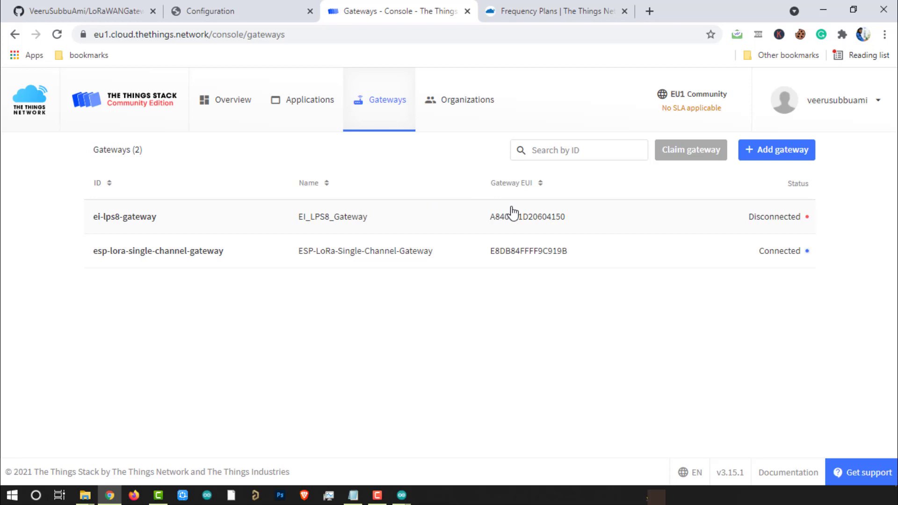
{"action": "mouse_move", "coordinate": [539, 300]}
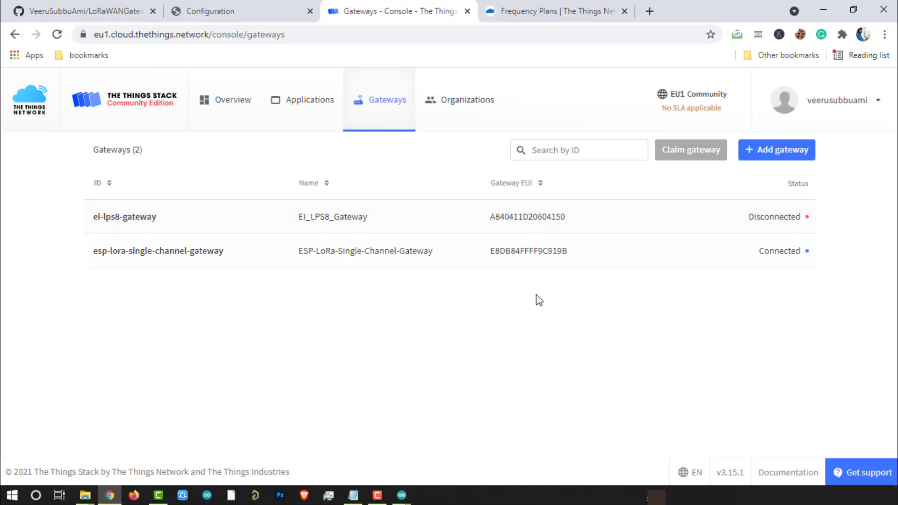
{"action": "mouse_move", "coordinate": [628, 288]}
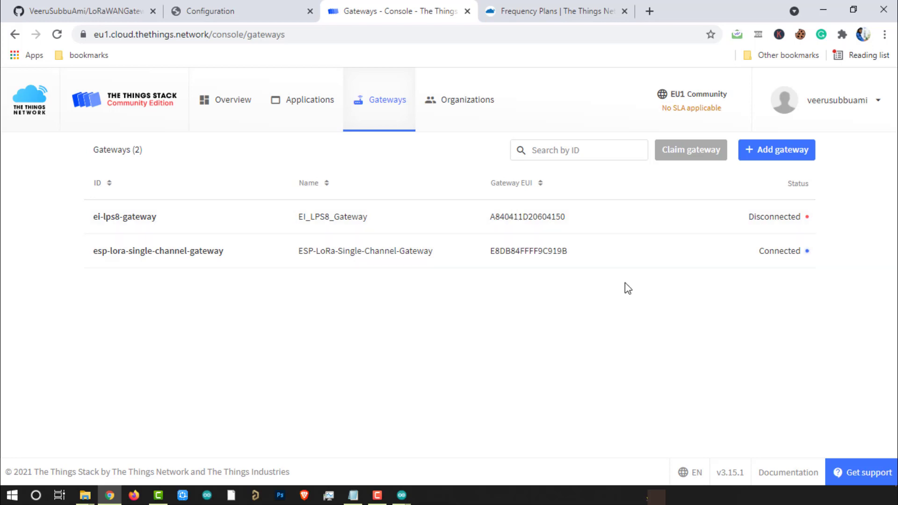
{"action": "mouse_move", "coordinate": [213, 247]}
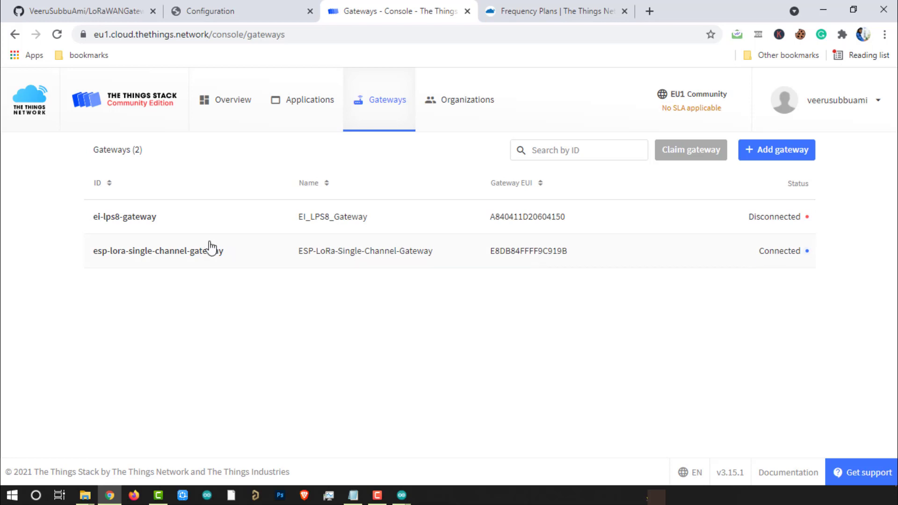
{"action": "mouse_move", "coordinate": [607, 298]}
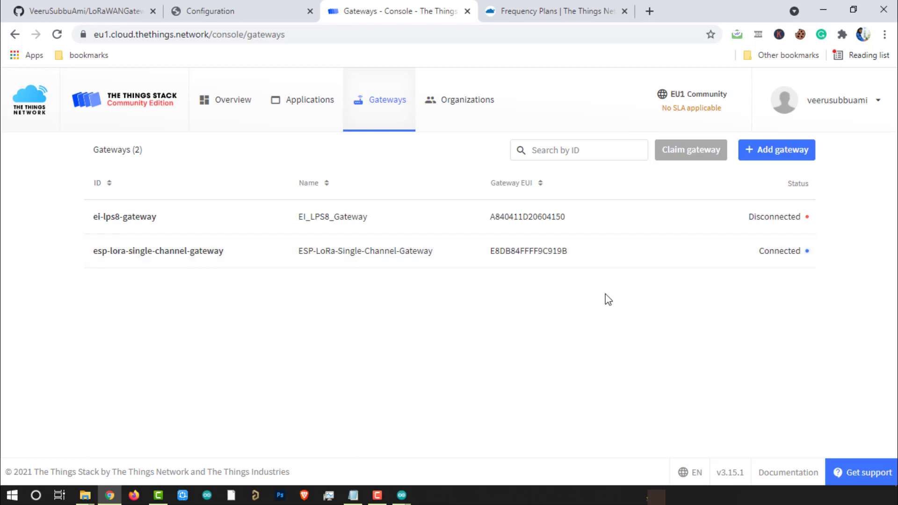
{"action": "mouse_move", "coordinate": [334, 196]}
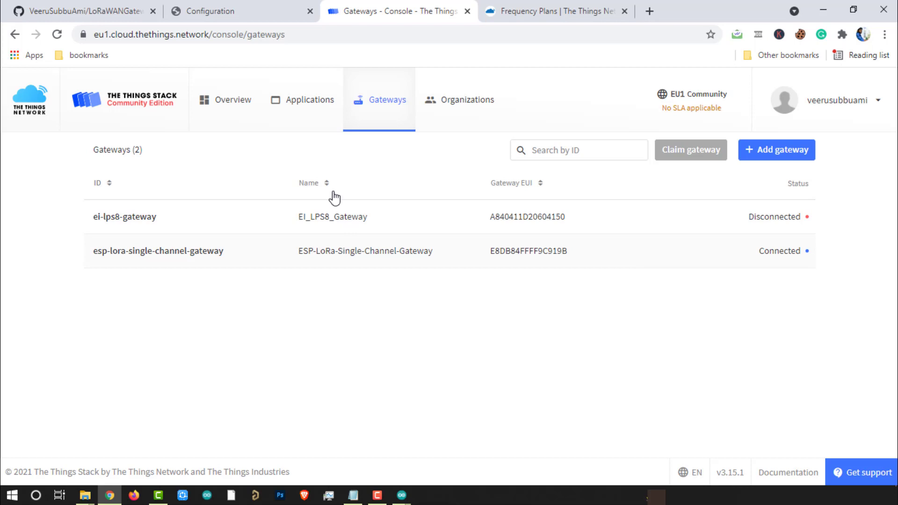
Leave the gateways list for EI-LoraWAN-Application's end devices list.
{"action": "left_click", "coordinate": [301, 99]}
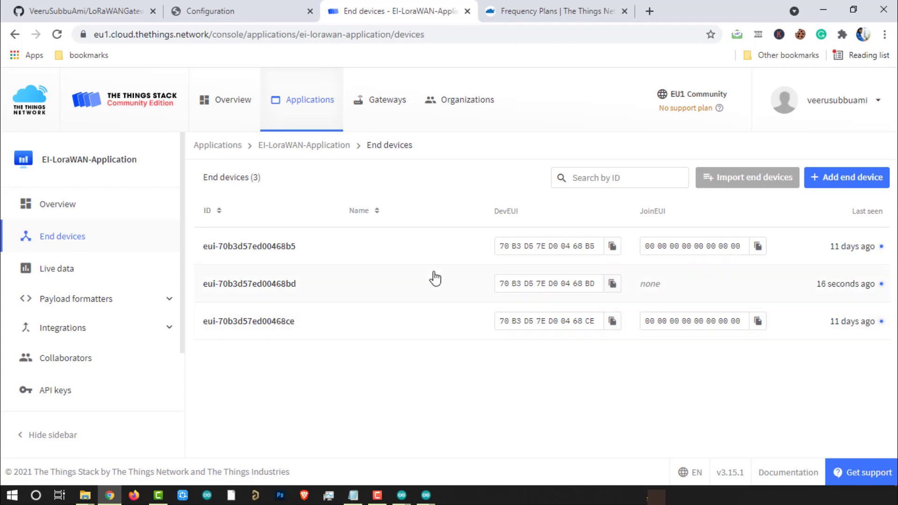
Open end device eui-70b3d57ed00468bd and view its live data stream.
{"action": "left_click", "coordinate": [249, 283]}
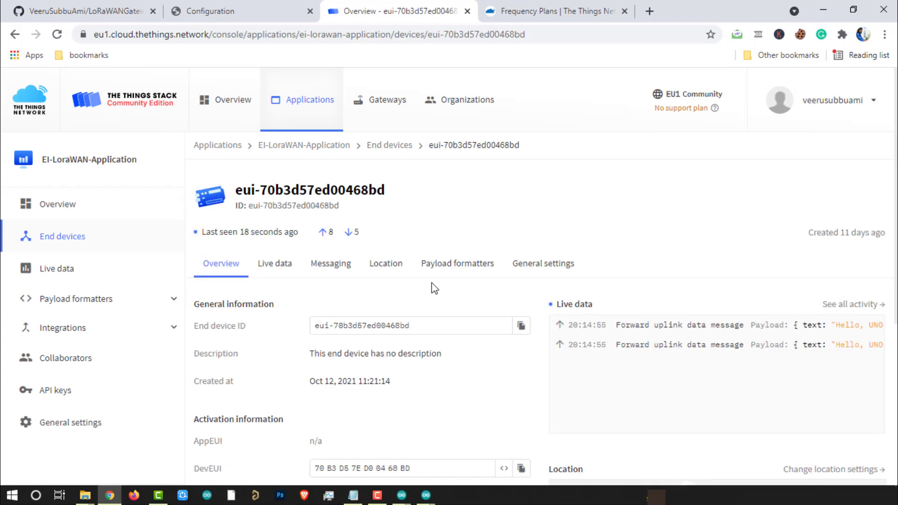
{"action": "left_click", "coordinate": [275, 263]}
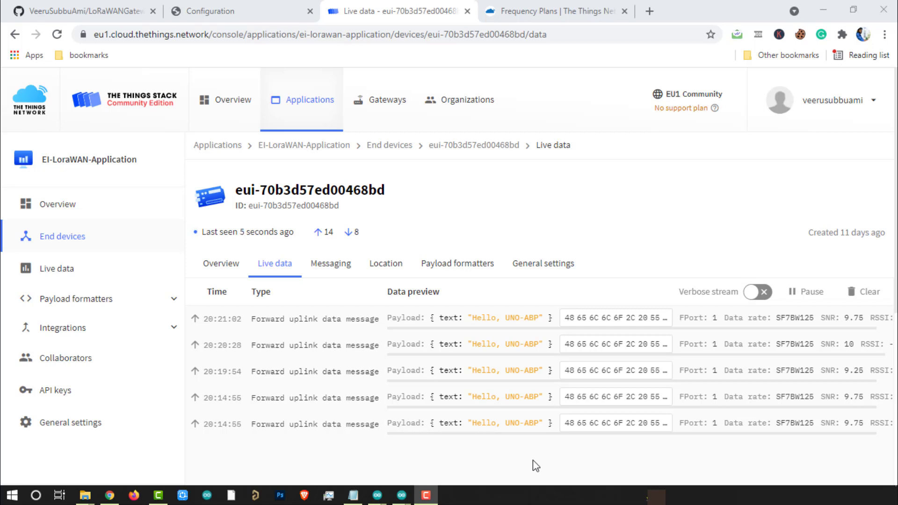
{"action": "mouse_move", "coordinate": [515, 328]}
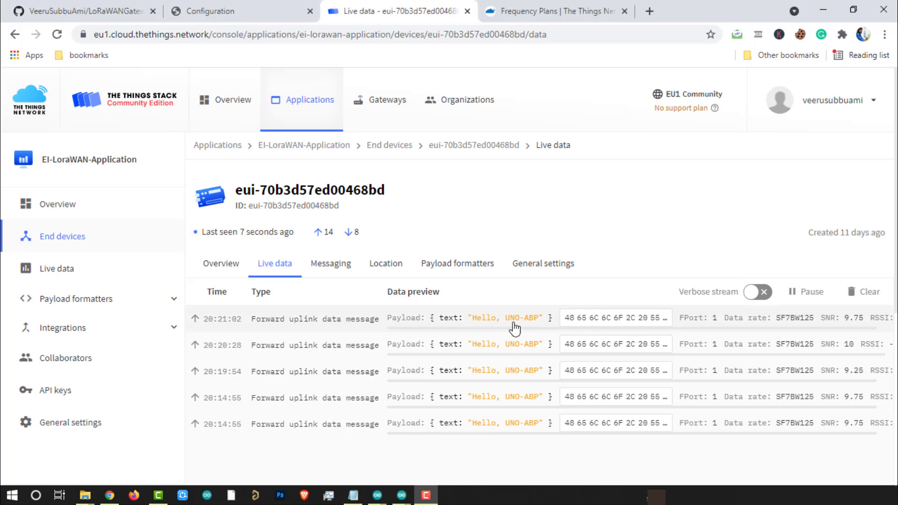
Open the newest uplink's event details and select the gateway id in rx_metadata.
{"action": "left_click", "coordinate": [515, 318]}
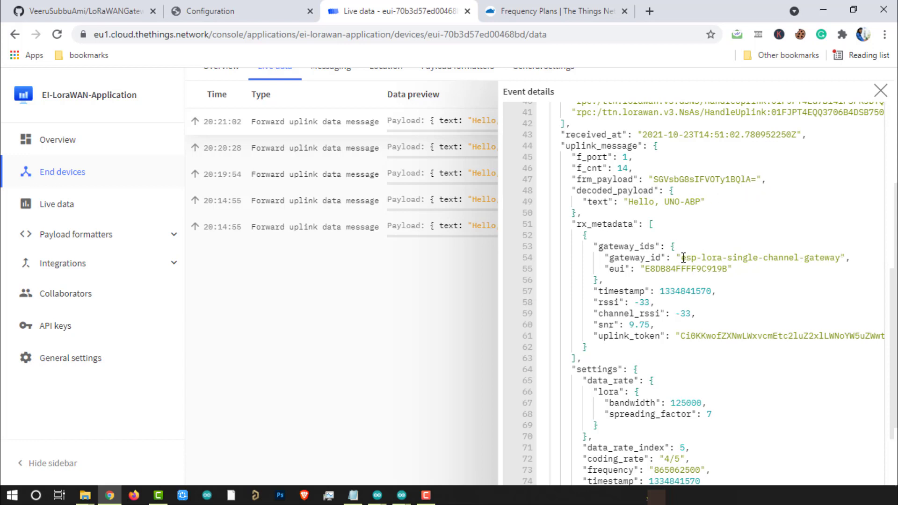
{"action": "double_click", "coordinate": [762, 257]}
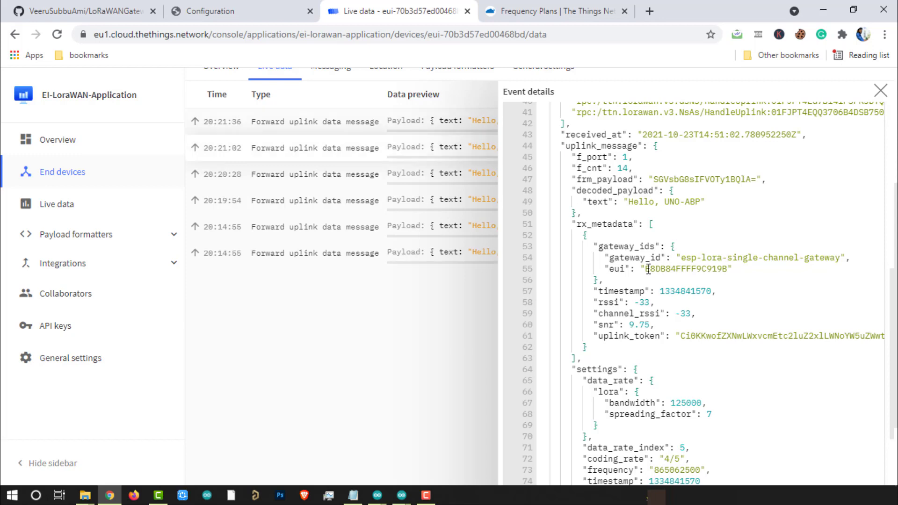
Select gateway EUI E8DB84FFFF9C919B in rx_metadata and close the event details.
{"action": "double_click", "coordinate": [687, 269]}
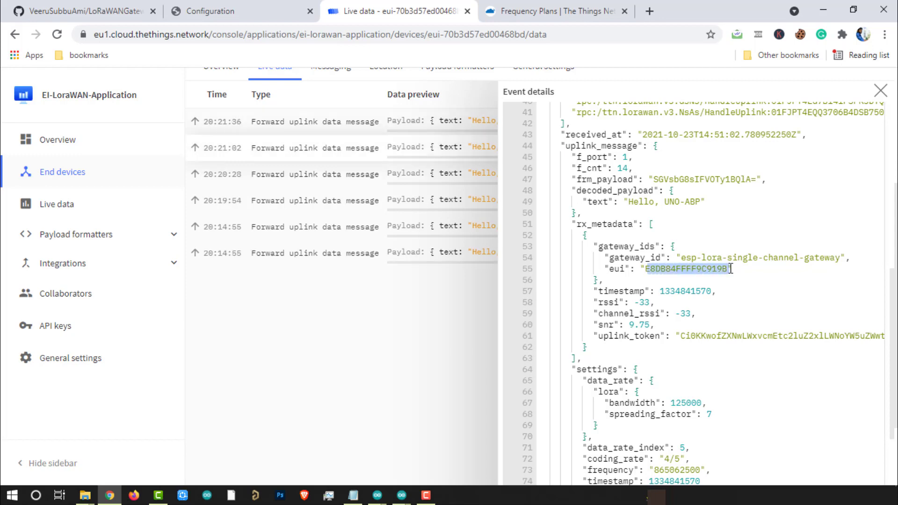
{"action": "left_click", "coordinate": [880, 90]}
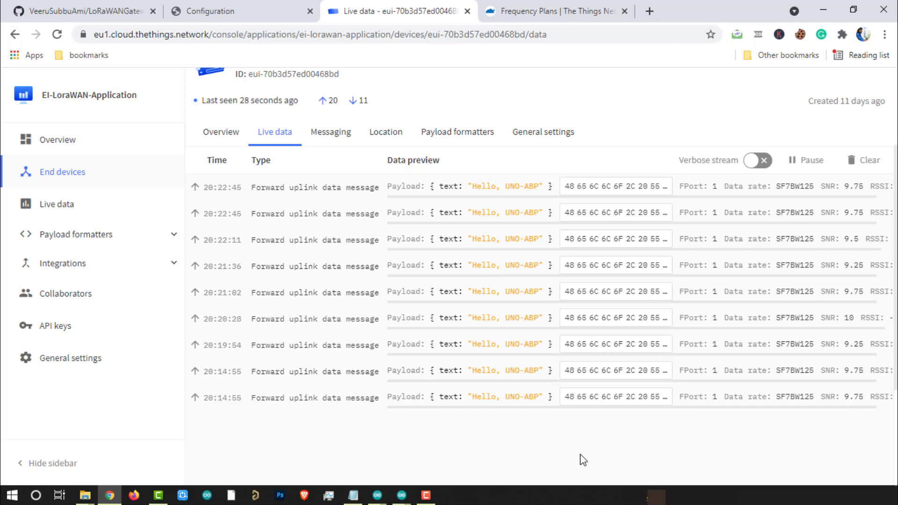
{"action": "mouse_move", "coordinate": [453, 460]}
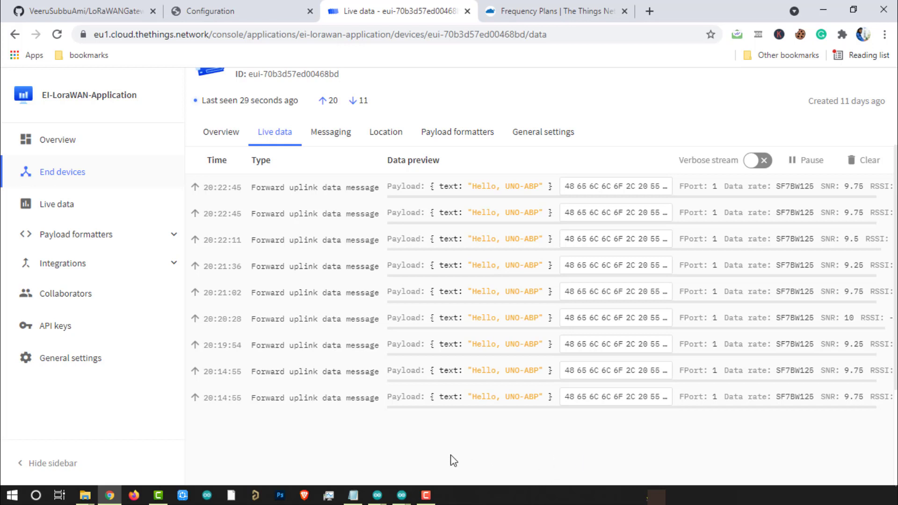